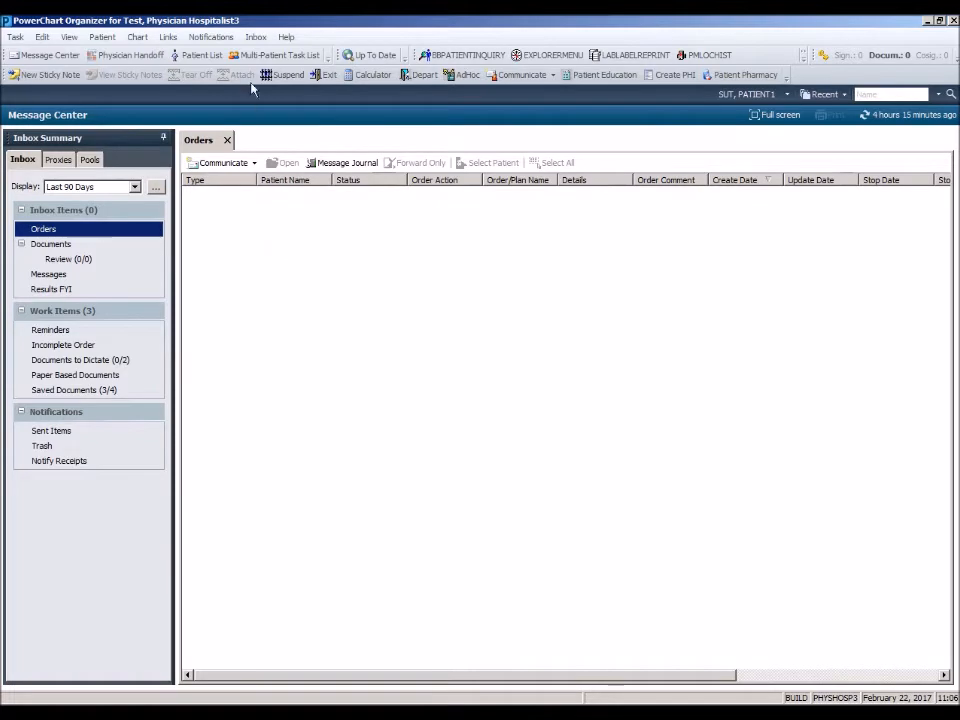
Show the 5th Hayes patient list from the Patient List toolbar button.
{"action": "left_click", "coordinate": [201, 55]}
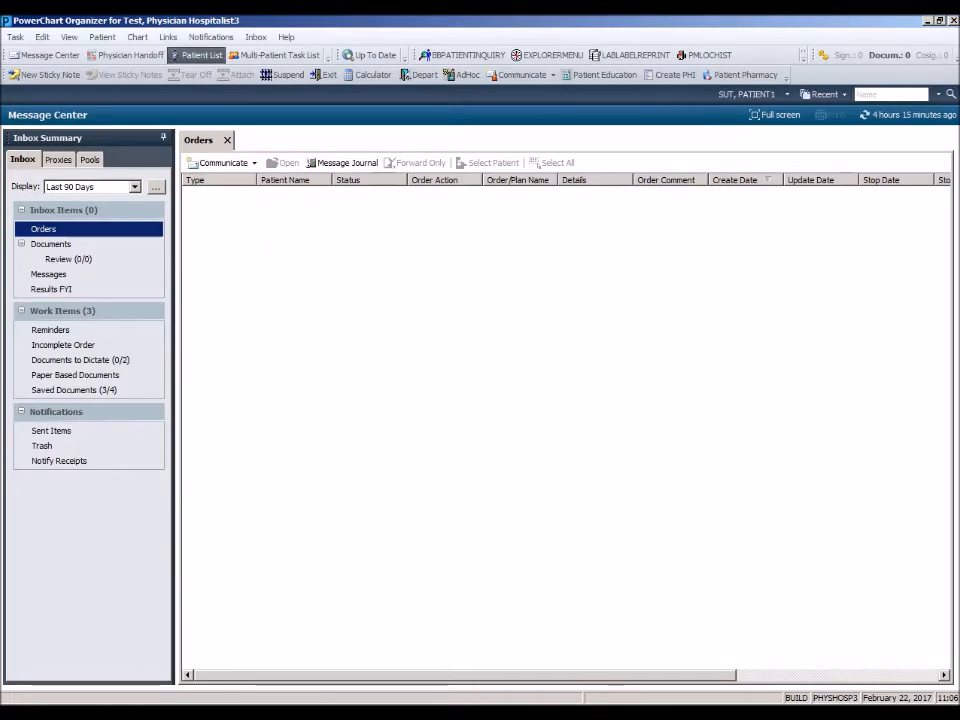
{"action": "left_click", "coordinate": [198, 55]}
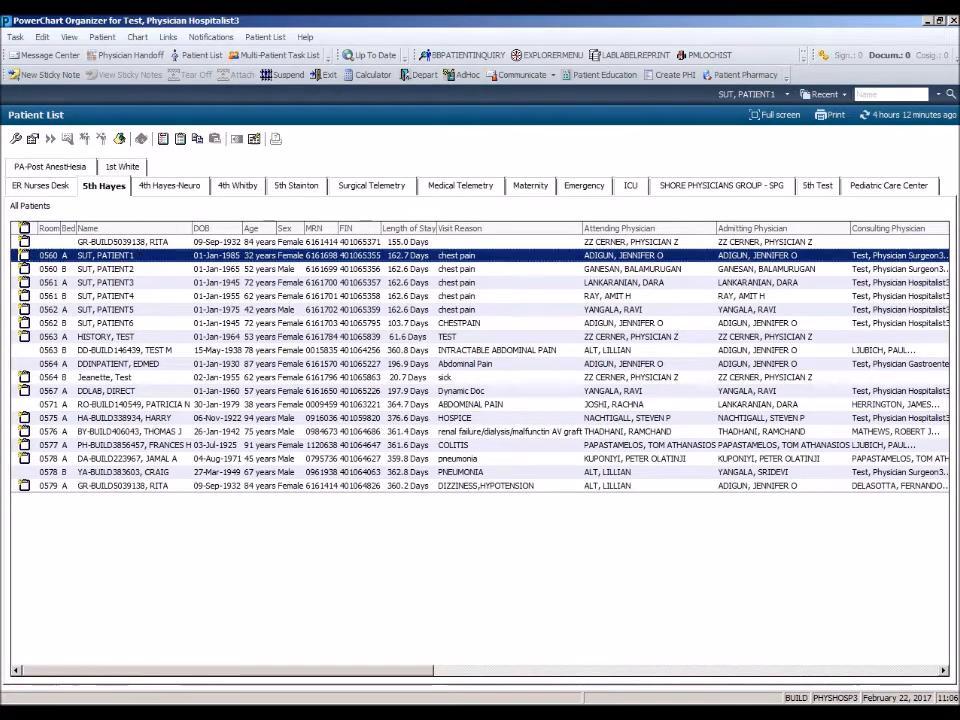
Open the room 0560 A chest-pain patient's chart on the Provider Workflow page.
{"action": "double_click", "coordinate": [105, 255]}
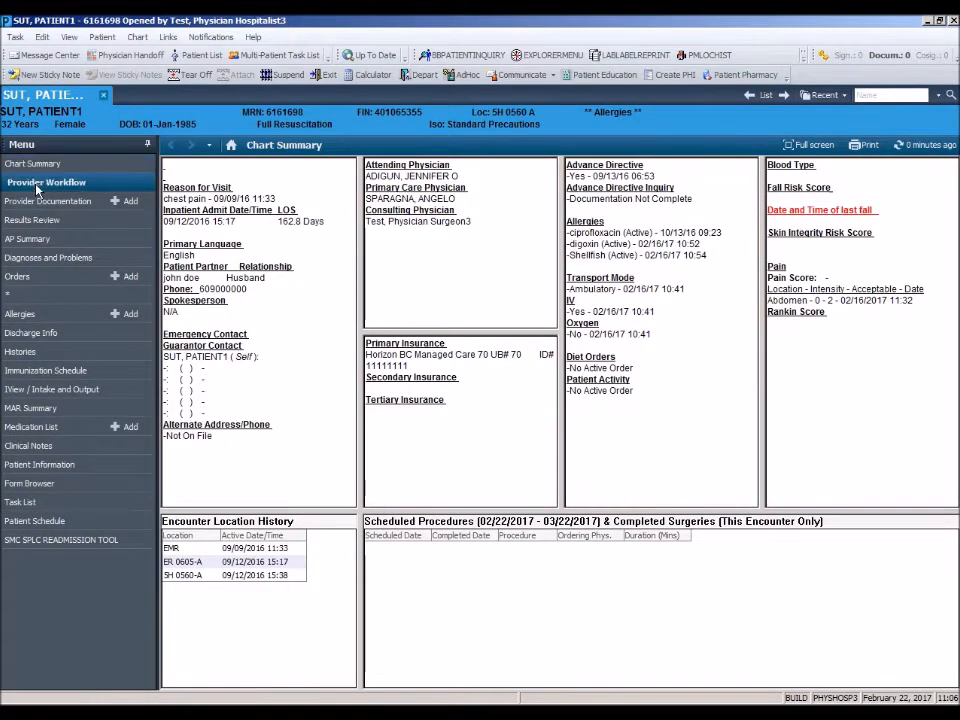
{"action": "left_click", "coordinate": [46, 182]}
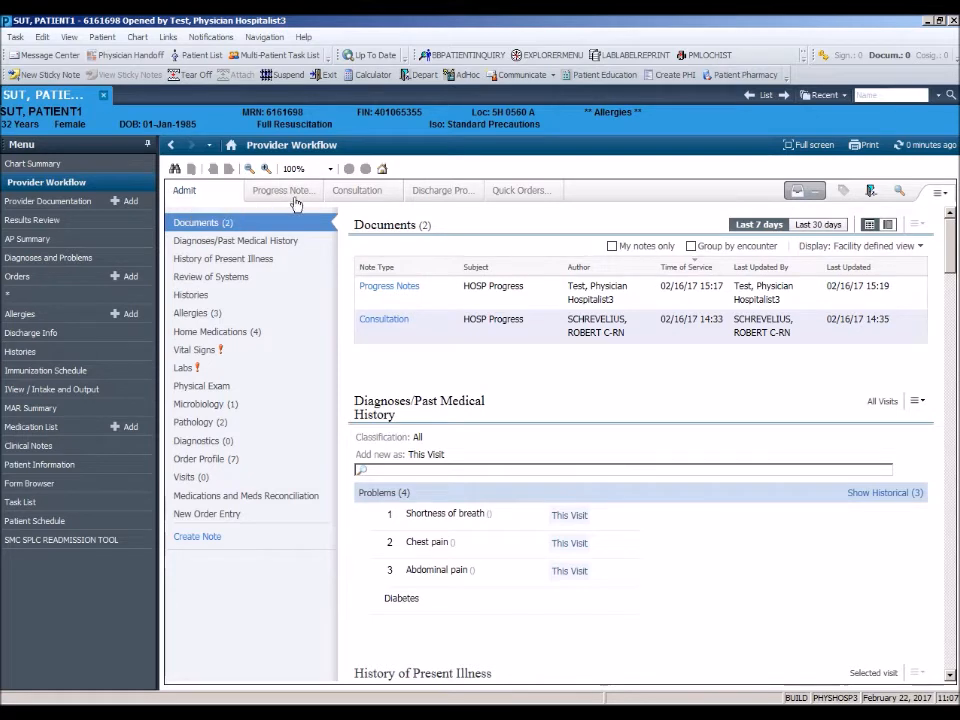
{"action": "mouse_move", "coordinate": [443, 190]}
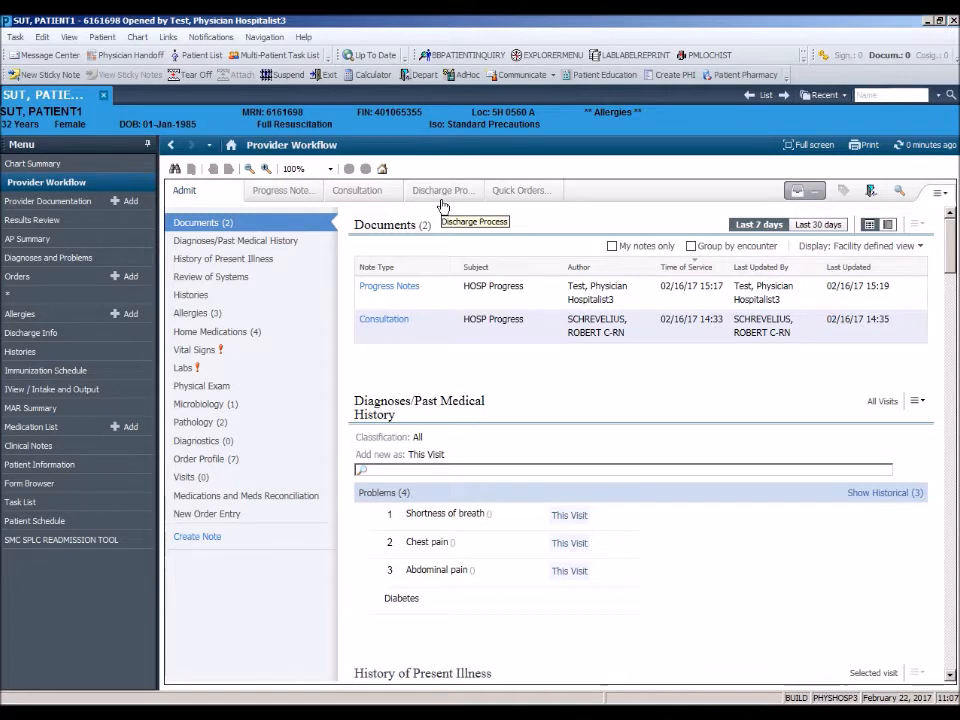
{"action": "mouse_move", "coordinate": [398, 205]}
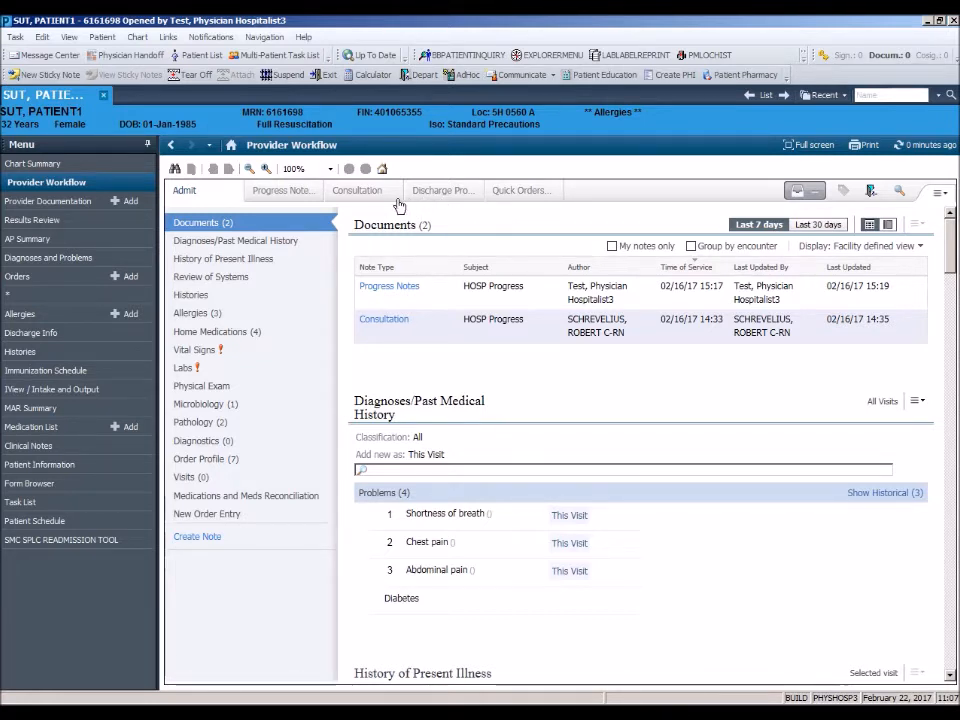
{"action": "mouse_move", "coordinate": [184, 200]}
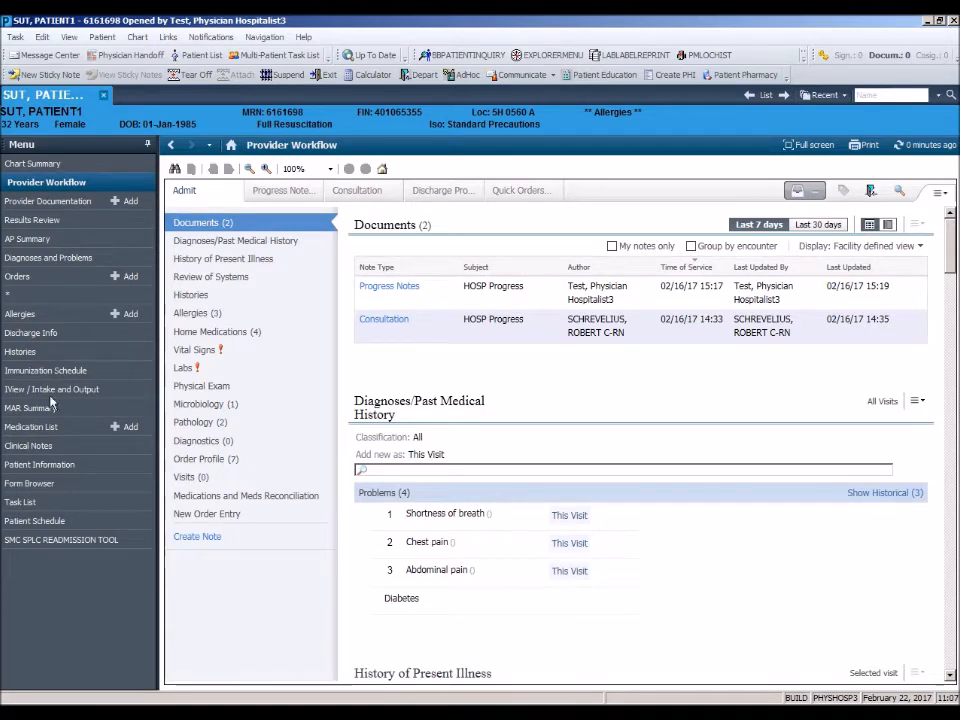
{"action": "left_click", "coordinate": [28, 445]}
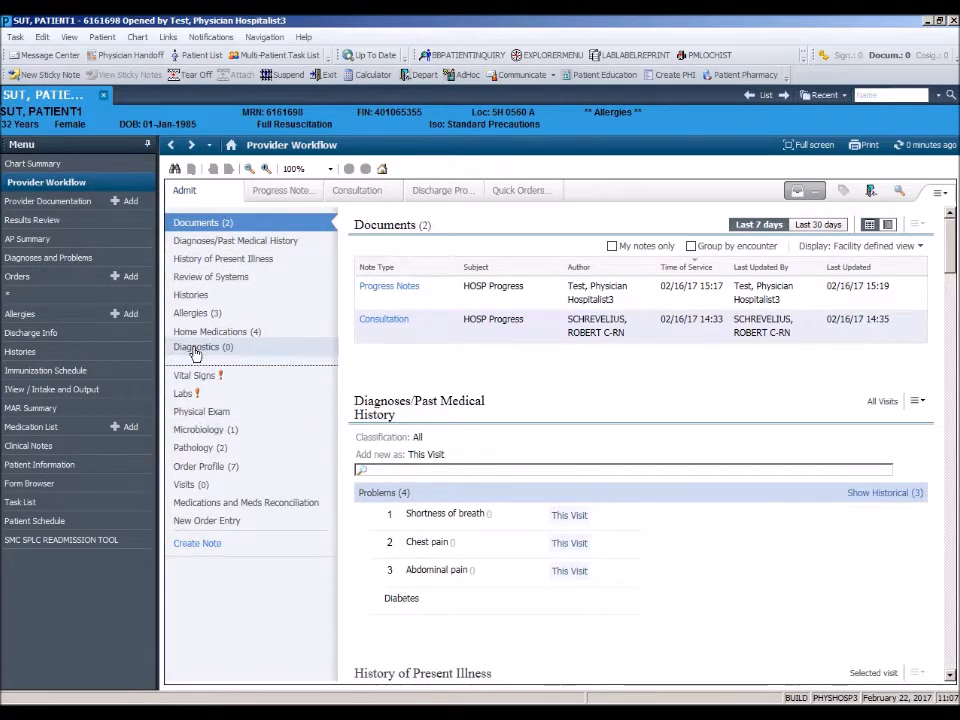
Clear all personal preferences so Provider Workflow sections return to default order.
{"action": "left_click", "coordinate": [197, 349]}
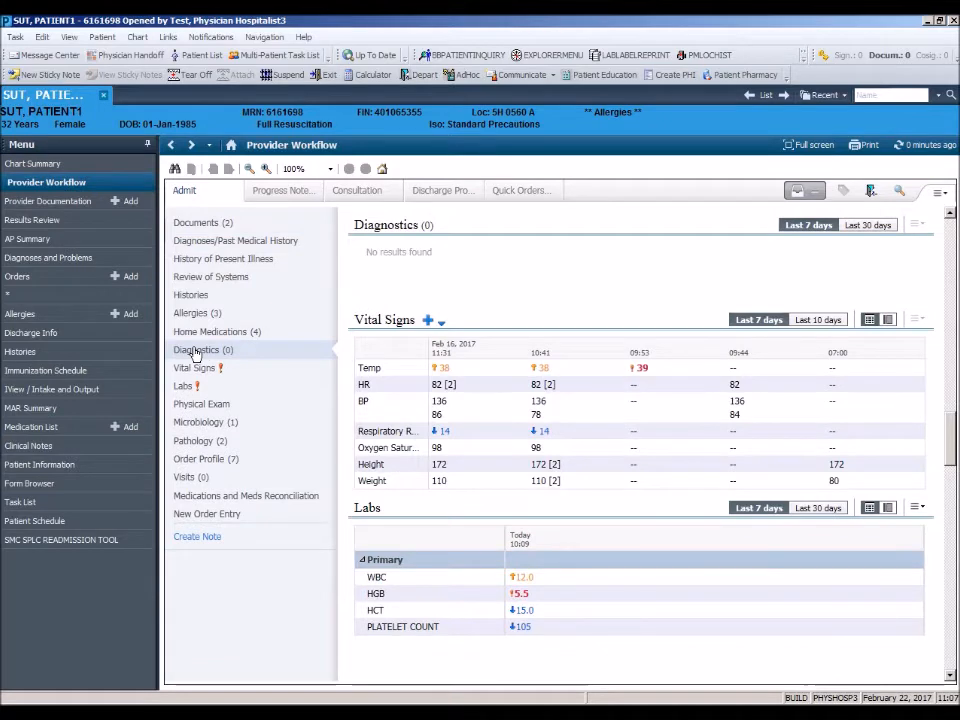
{"action": "left_click", "coordinate": [203, 349]}
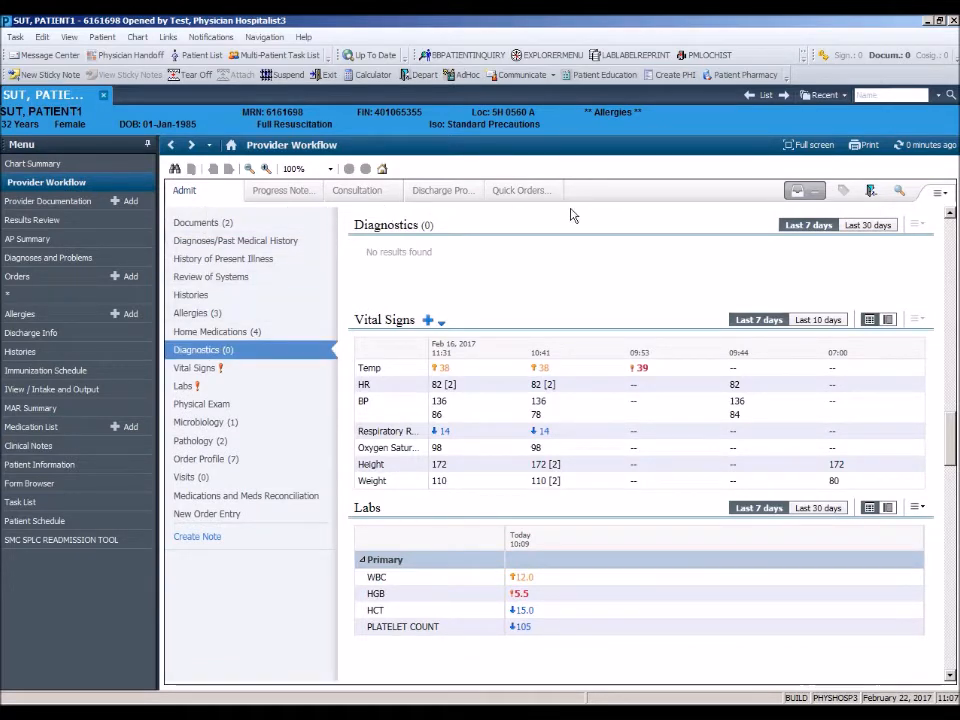
{"action": "left_click", "coordinate": [938, 191]}
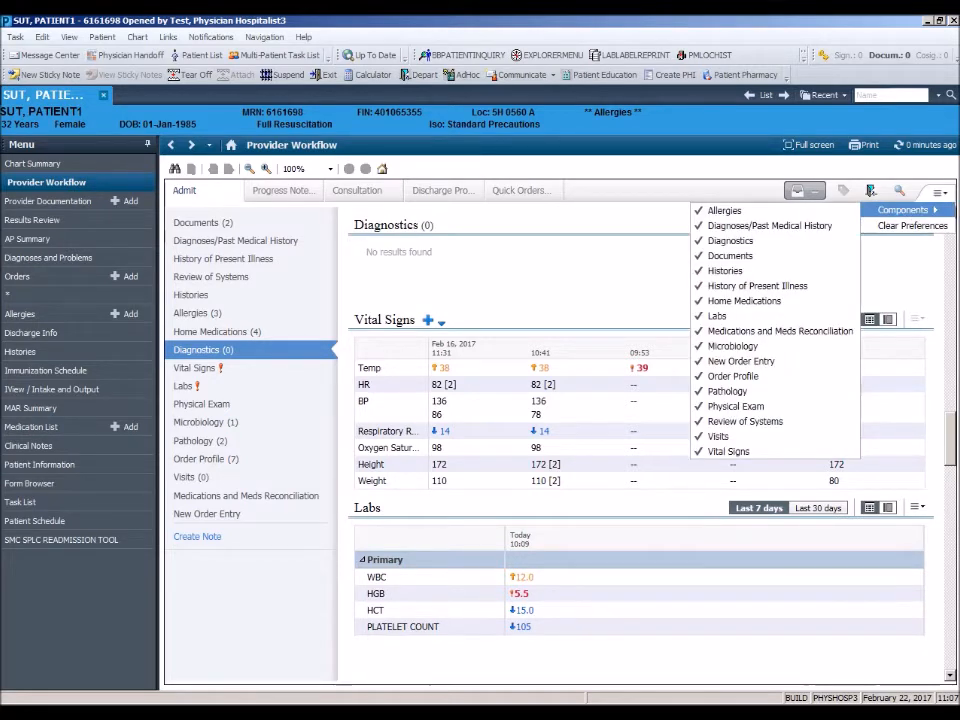
{"action": "mouse_move", "coordinate": [780, 331]}
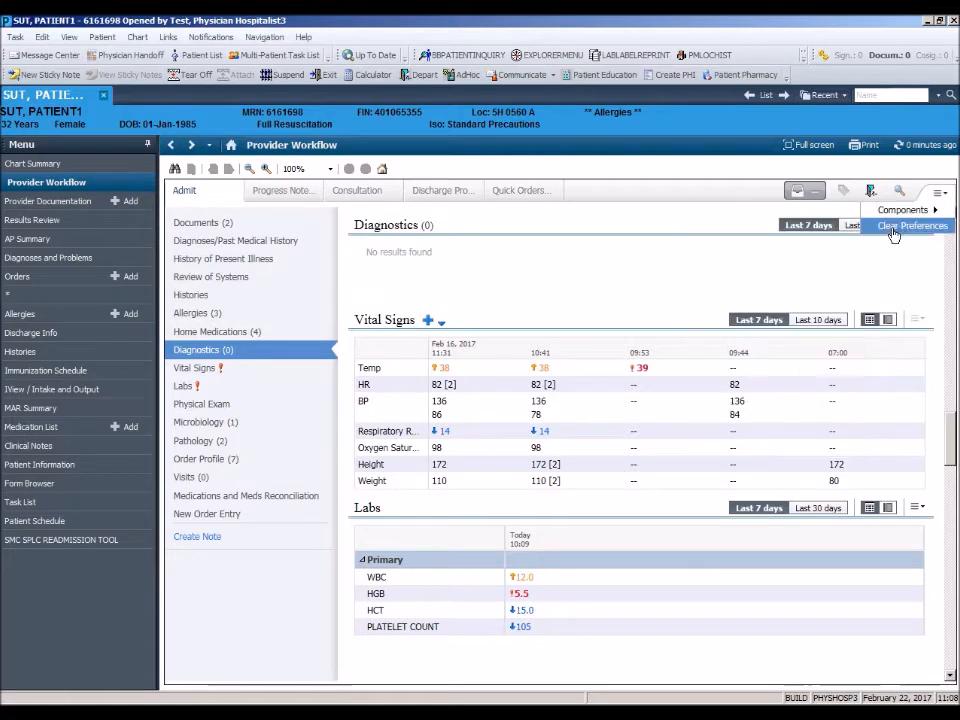
{"action": "left_click", "coordinate": [911, 225]}
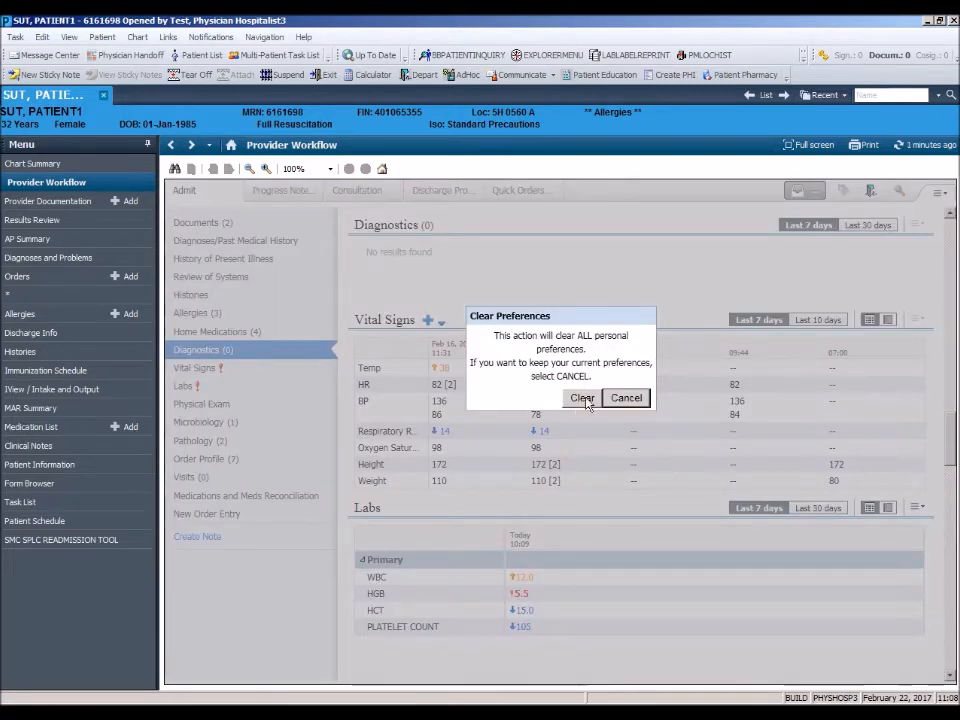
{"action": "left_click", "coordinate": [582, 398]}
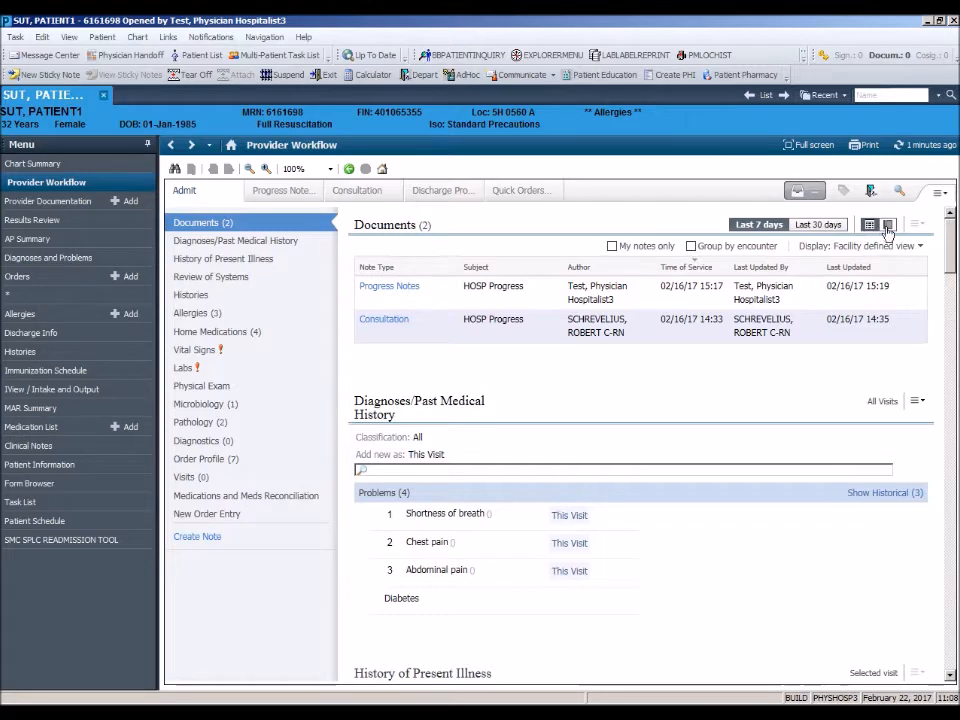
{"action": "left_click", "coordinate": [886, 224]}
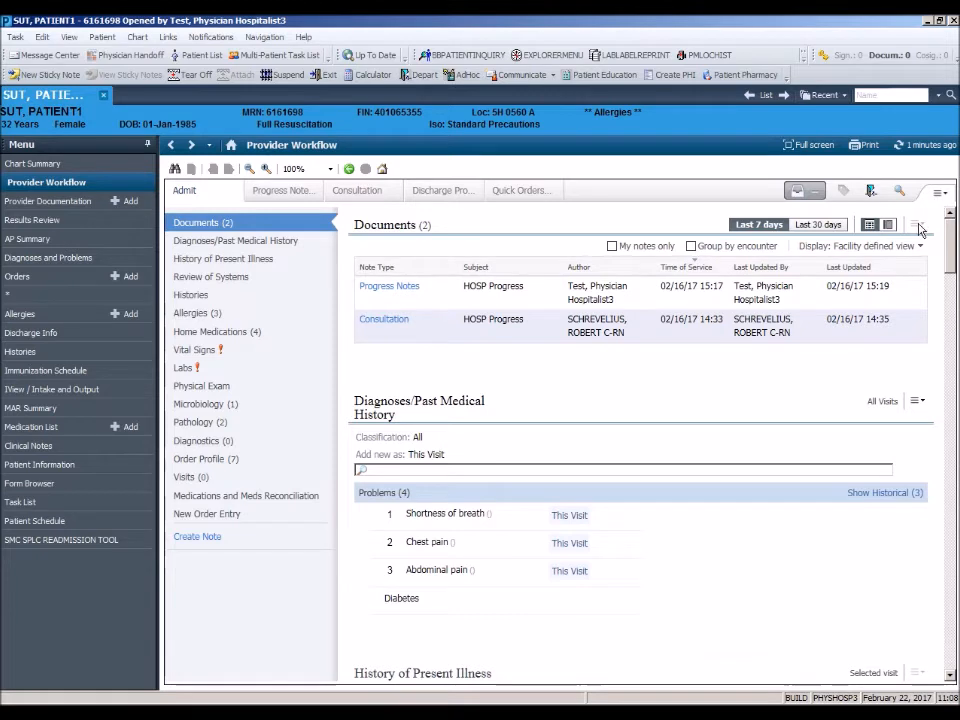
{"action": "mouse_move", "coordinate": [700, 211]}
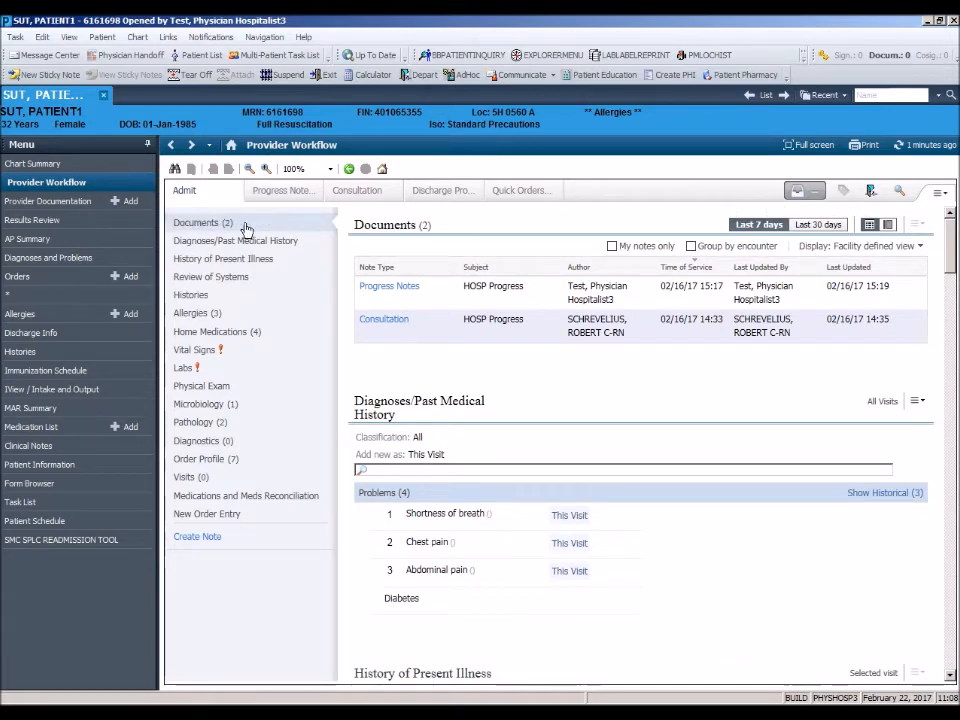
{"action": "mouse_move", "coordinate": [196, 222]}
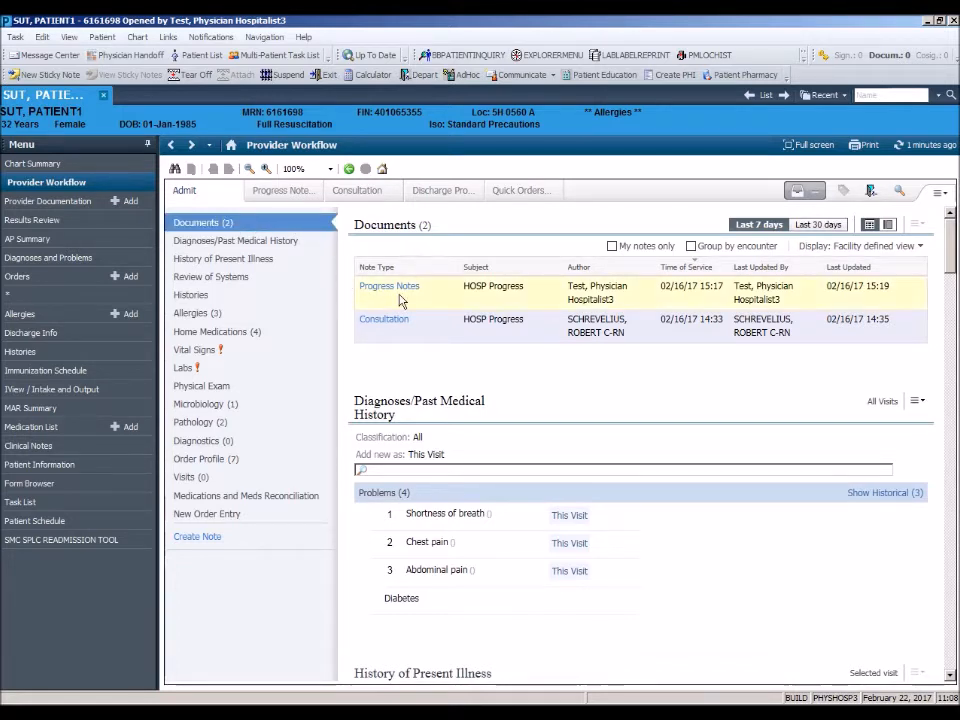
{"action": "mouse_move", "coordinate": [400, 332]}
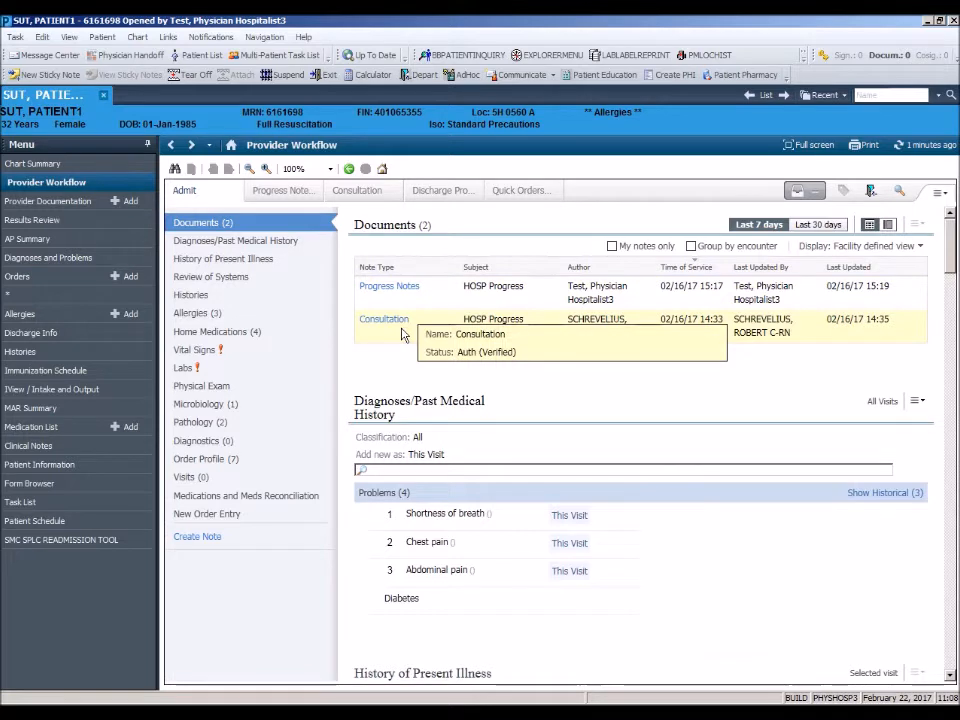
{"action": "mouse_move", "coordinate": [398, 295]}
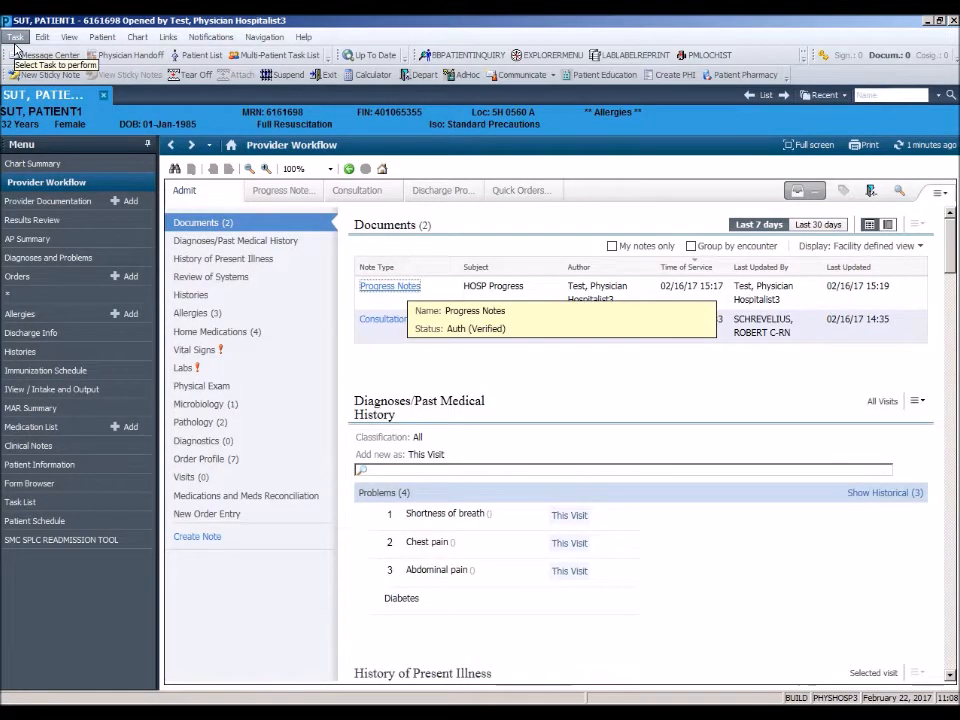
{"action": "mouse_move", "coordinate": [40, 455]}
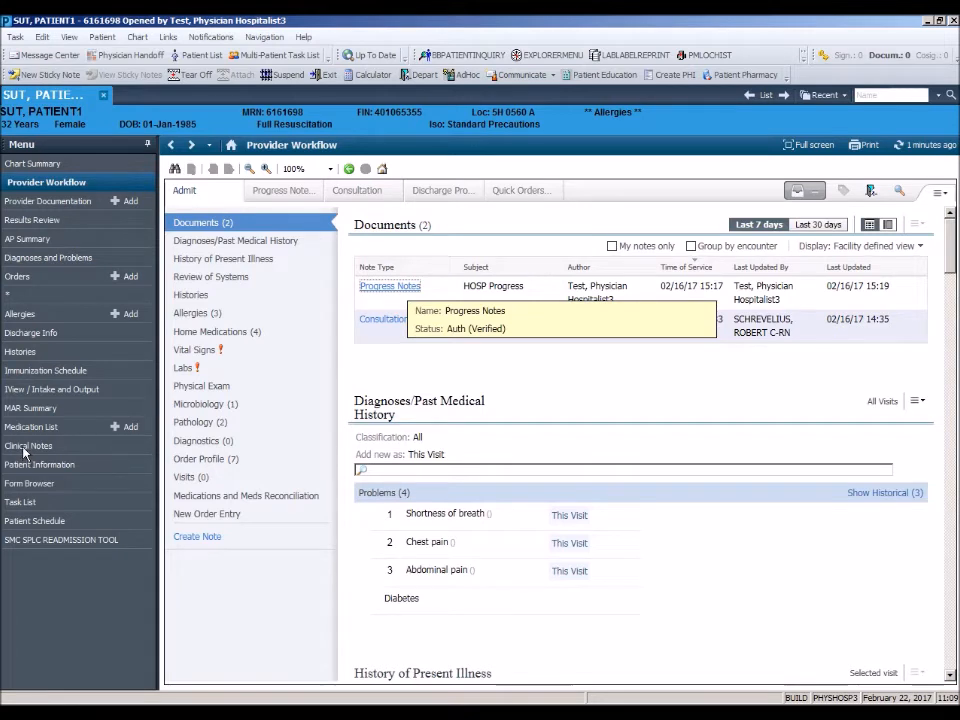
{"action": "left_click", "coordinate": [28, 445]}
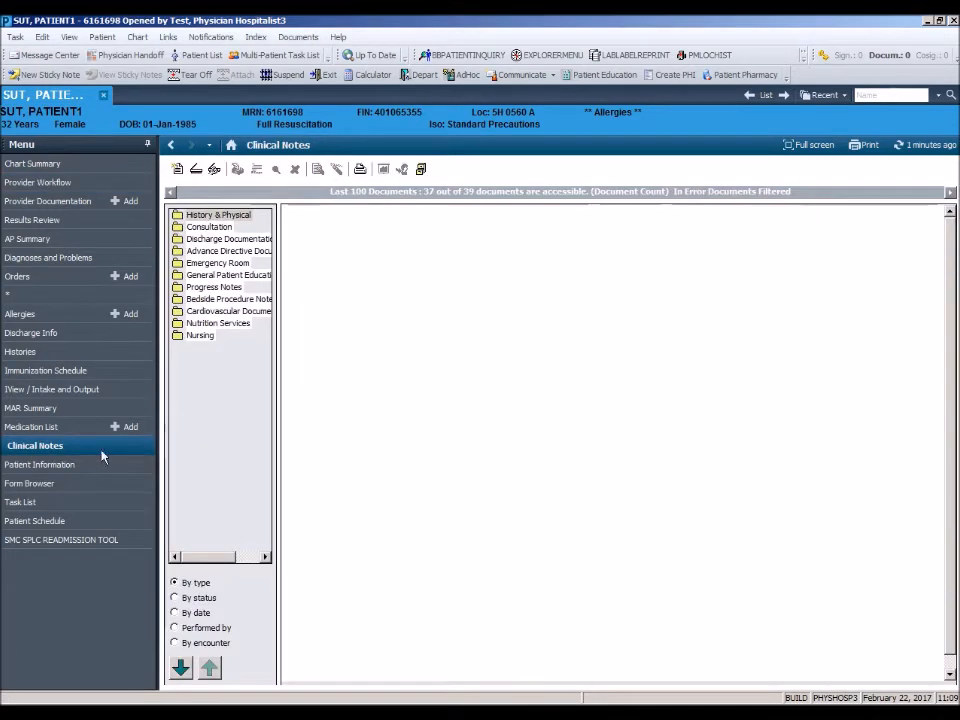
{"action": "left_click", "coordinate": [217, 262]}
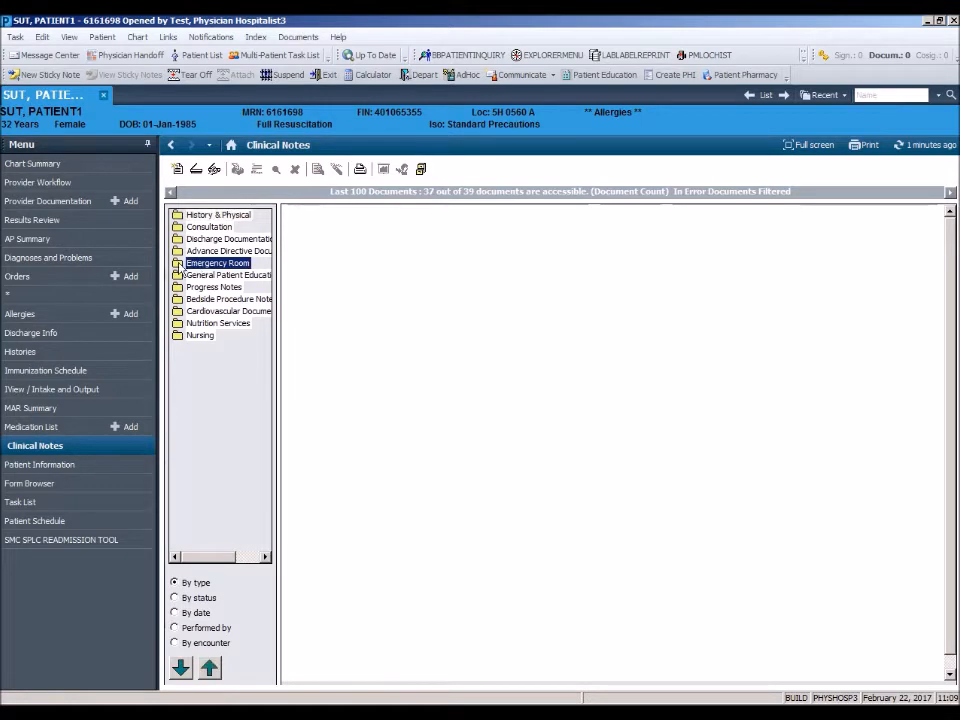
{"action": "left_click", "coordinate": [178, 263]}
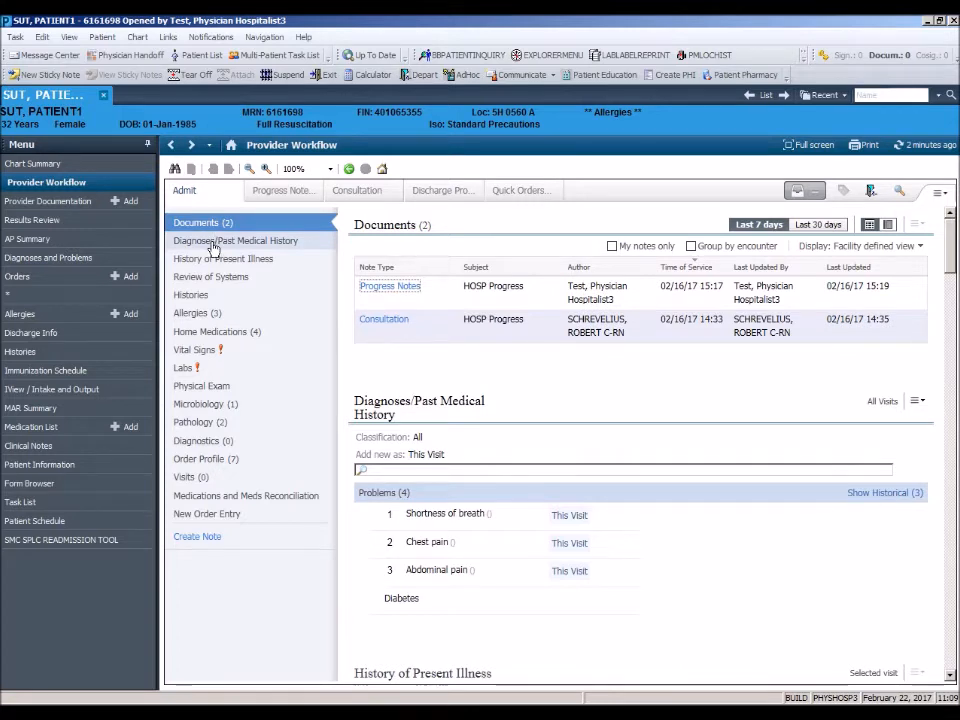
{"action": "left_click", "coordinate": [235, 240]}
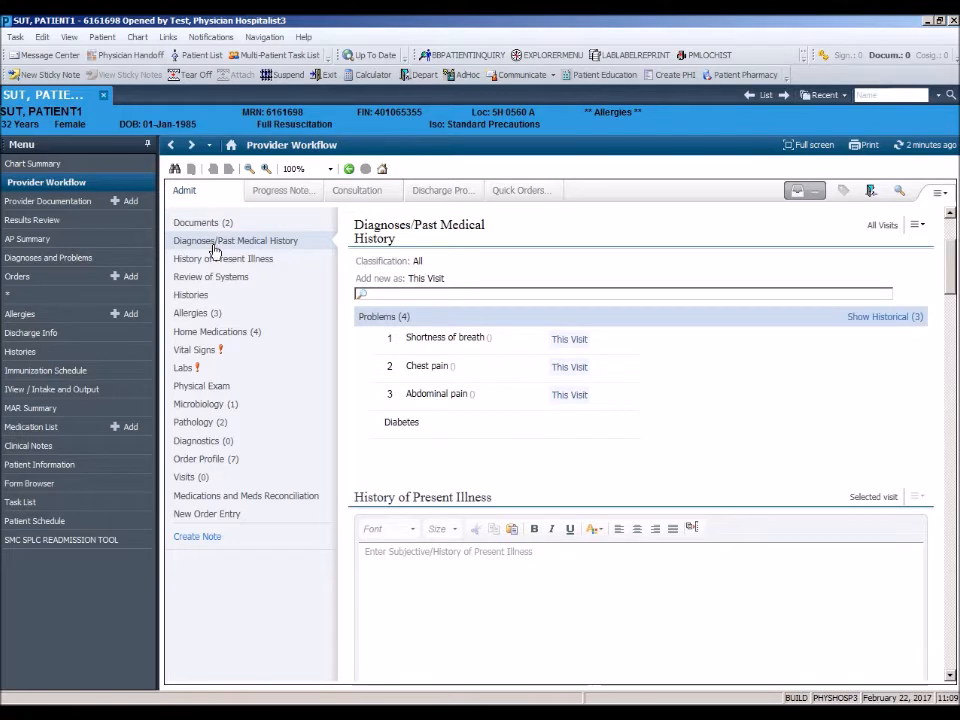
{"action": "left_click", "coordinate": [235, 241]}
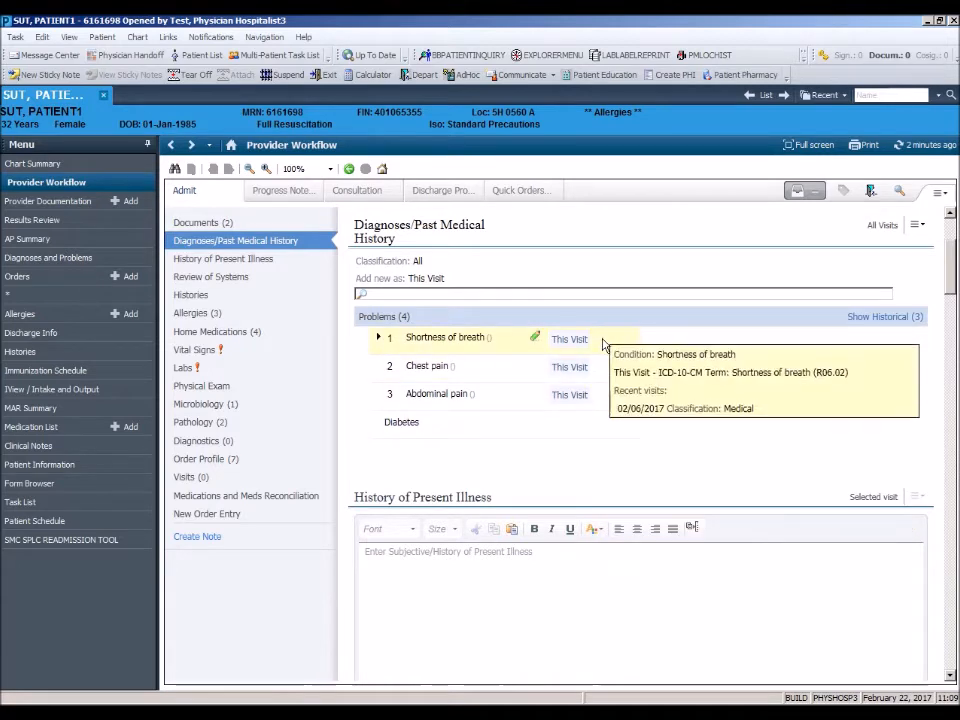
{"action": "left_click", "coordinate": [570, 421]}
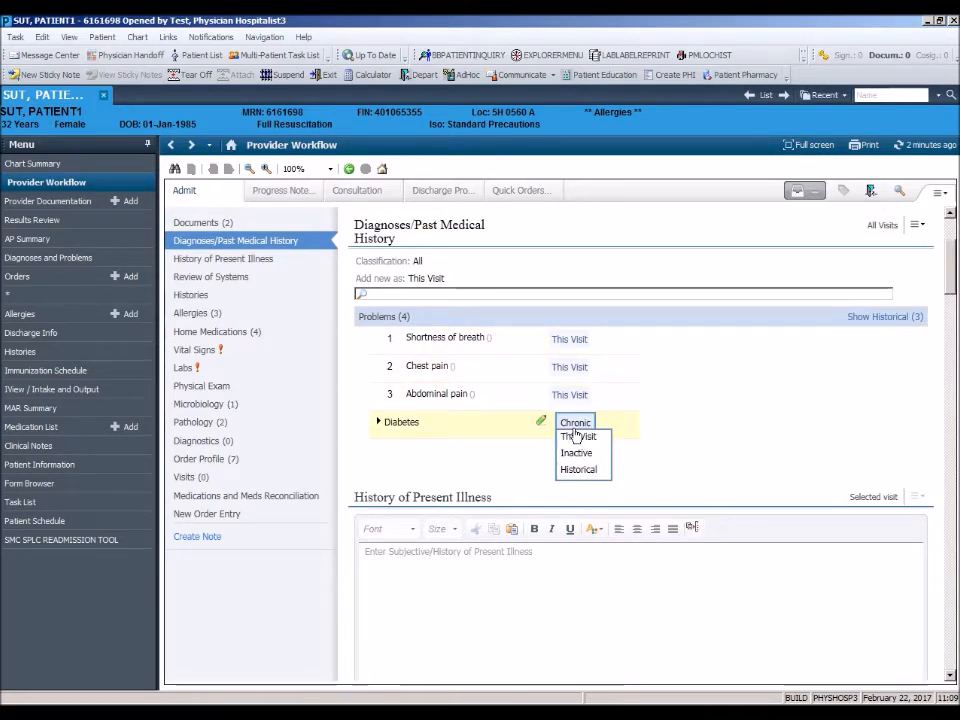
{"action": "mouse_move", "coordinate": [578, 470]}
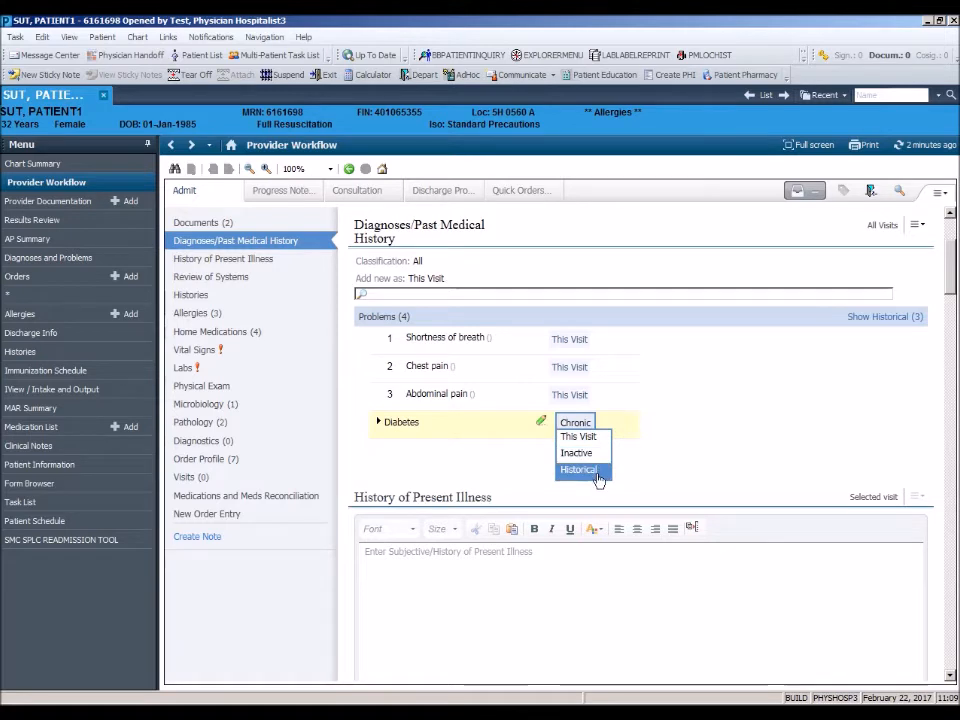
{"action": "left_click", "coordinate": [575, 422]}
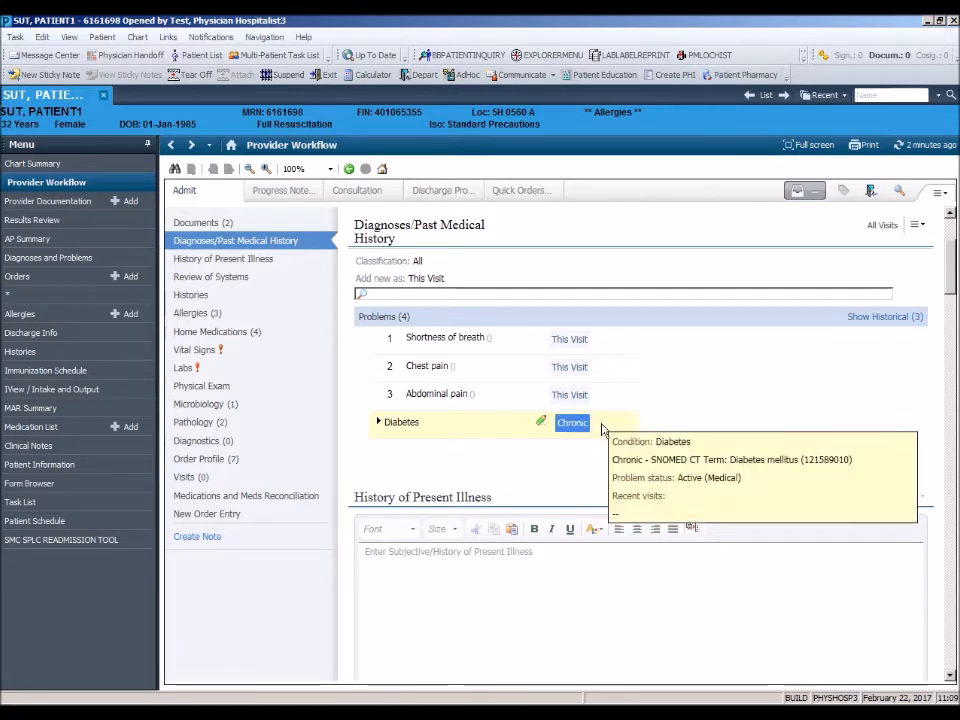
{"action": "left_click", "coordinate": [572, 422]}
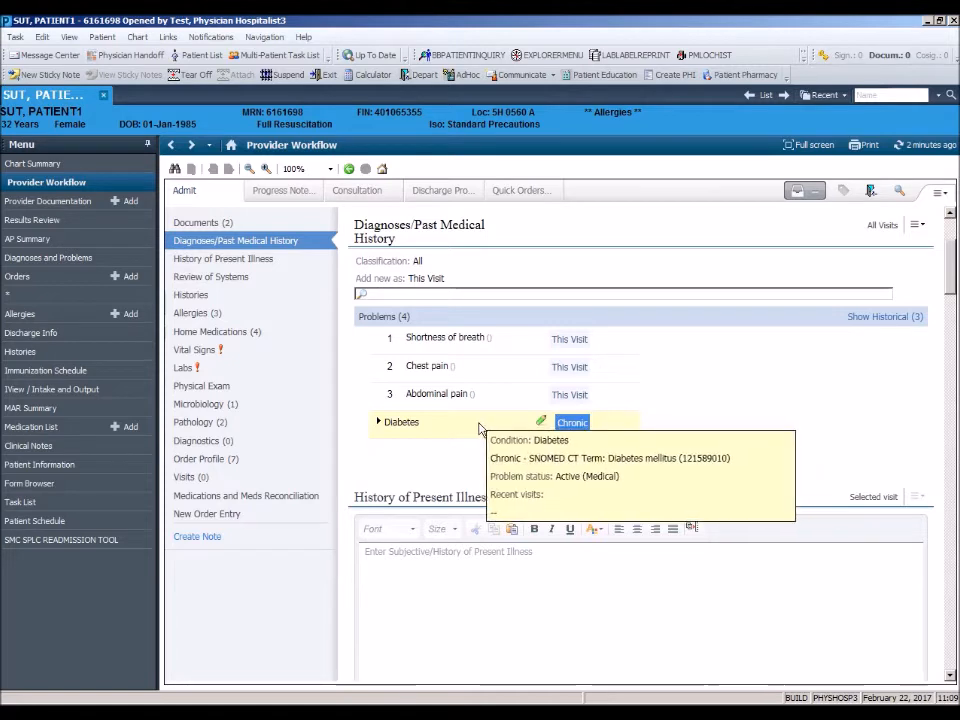
{"action": "mouse_move", "coordinate": [397, 430]}
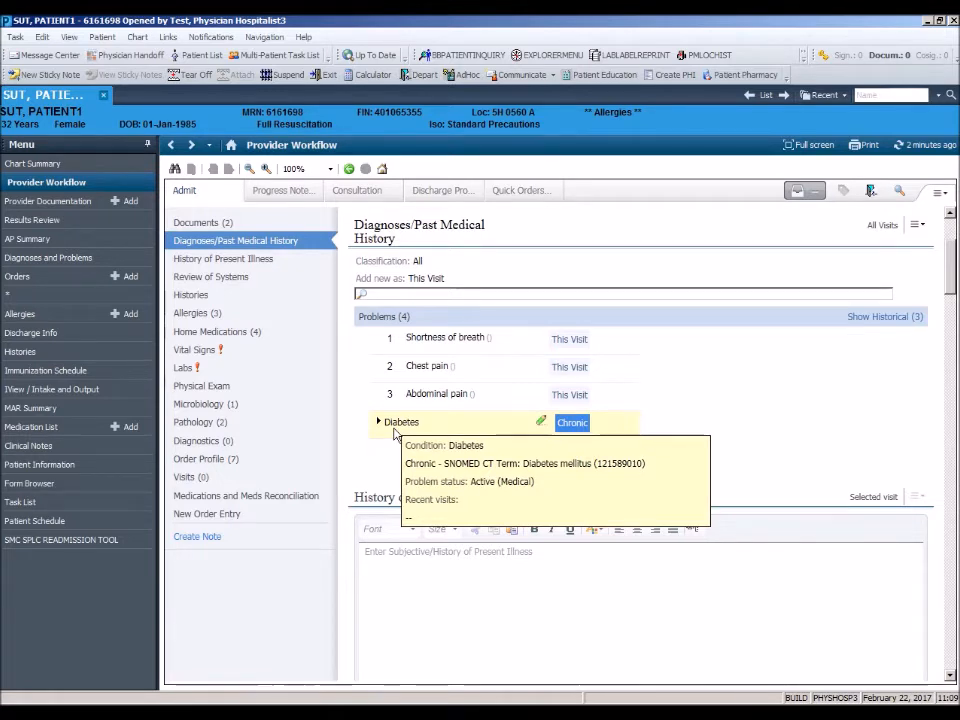
{"action": "left_click", "coordinate": [878, 317]}
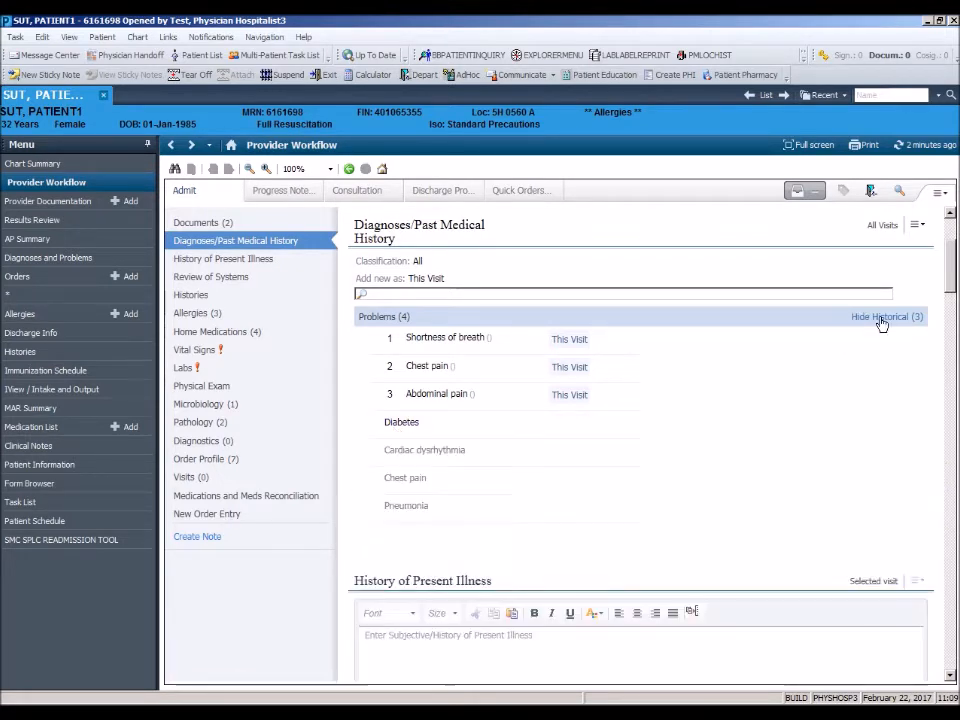
{"action": "mouse_move", "coordinate": [365, 527]}
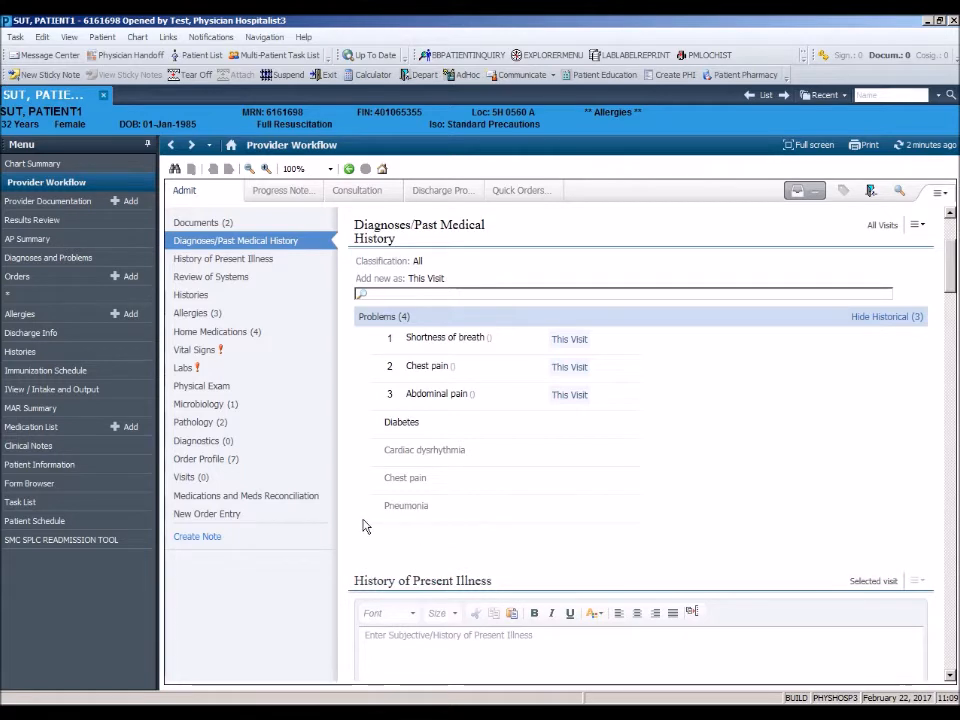
{"action": "mouse_move", "coordinate": [406, 505]}
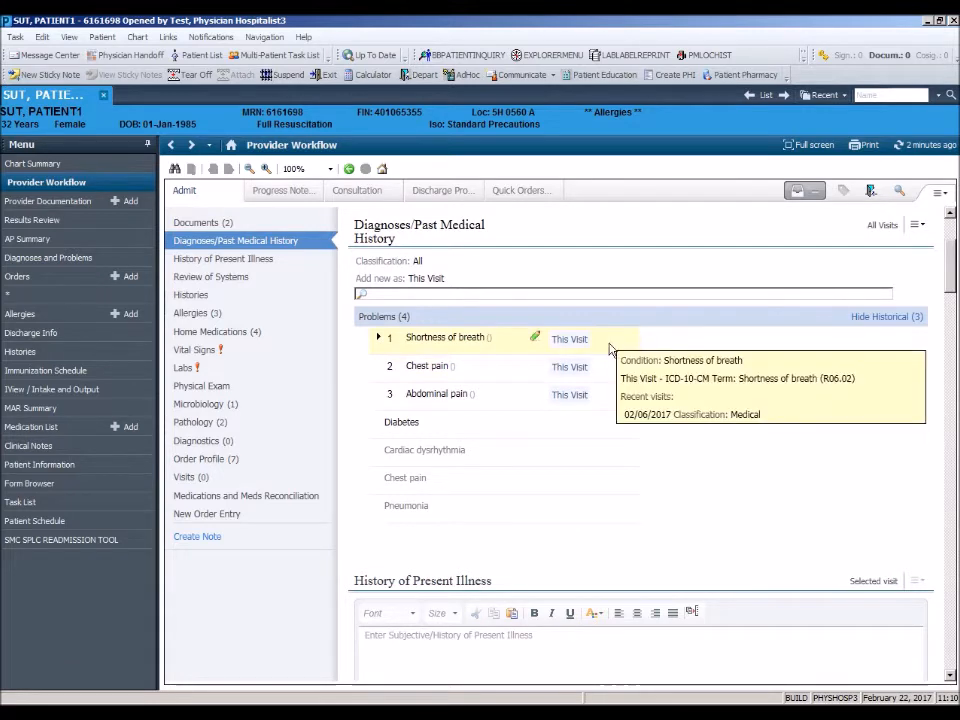
{"action": "left_click", "coordinate": [569, 338]}
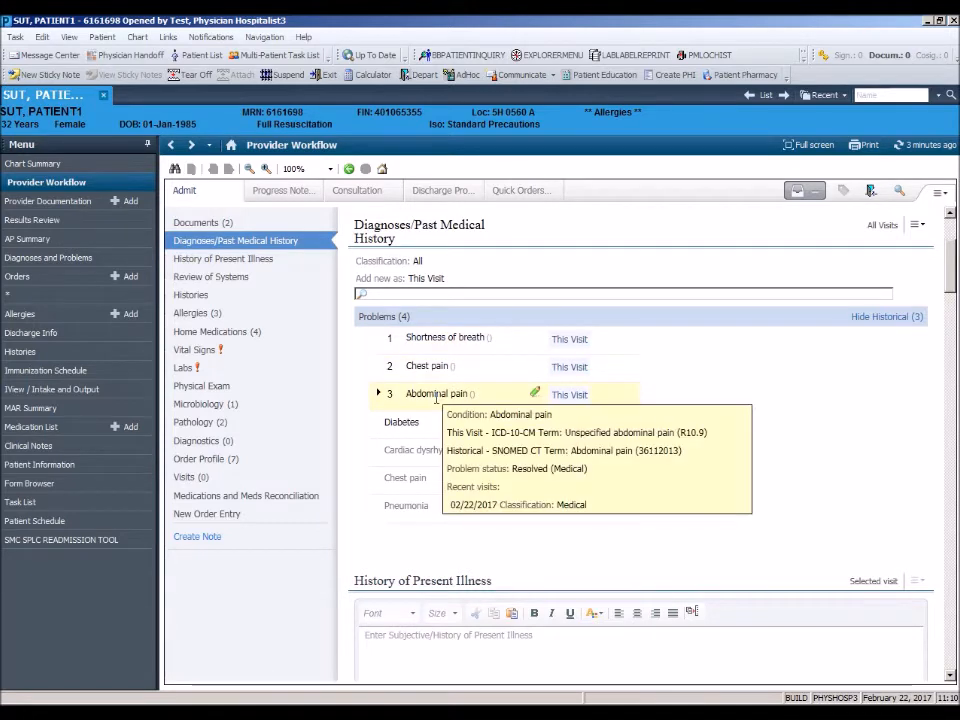
Select the Abdominal pain problem and open the Problems actions menu to resolve it.
{"action": "left_click", "coordinate": [436, 393]}
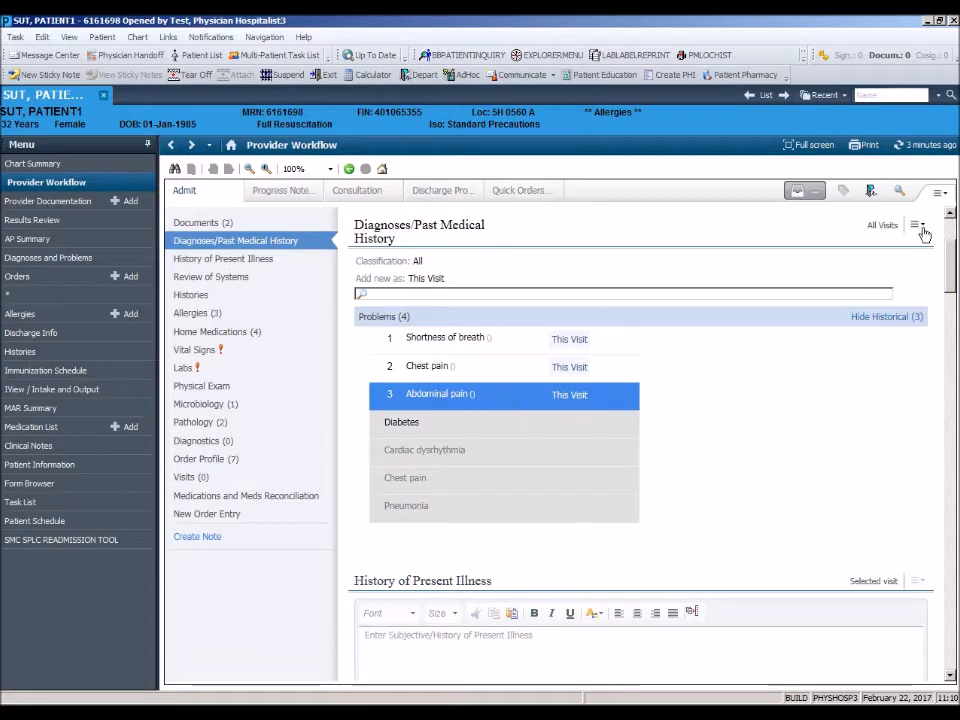
{"action": "left_click", "coordinate": [915, 226]}
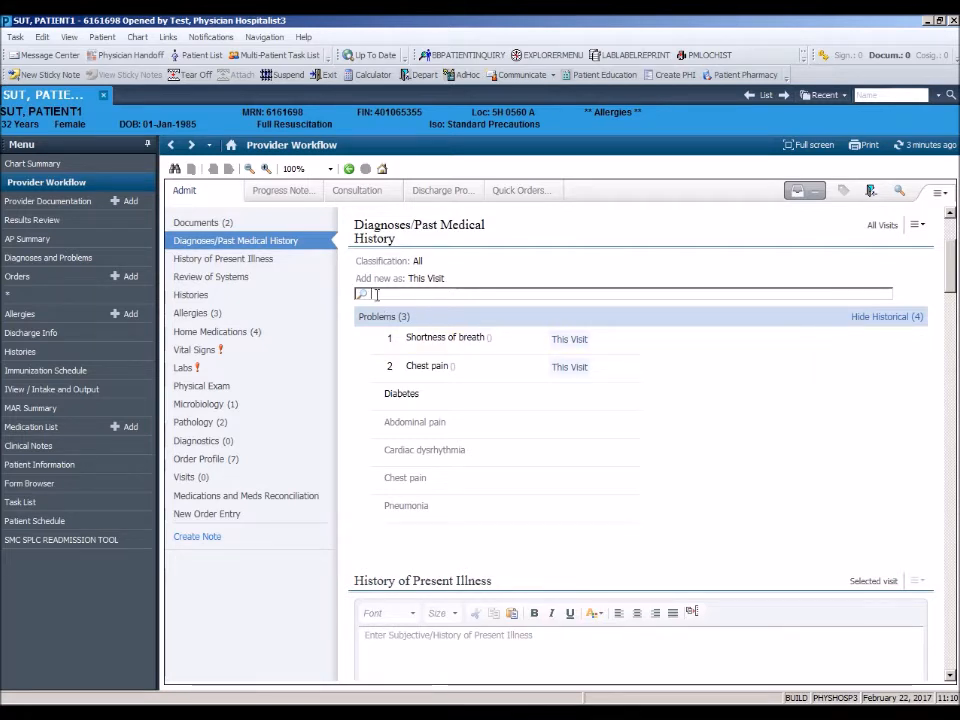
Search 'anemia' in the This Visit problem search box to add Anemia.
{"action": "type", "text": "anemia"}
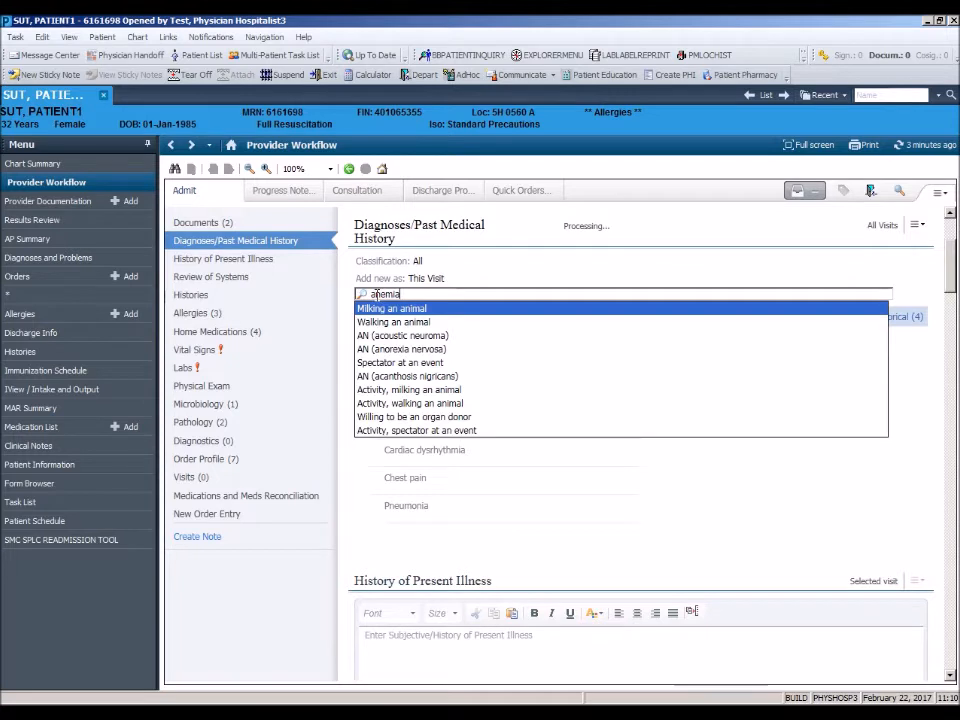
{"action": "type", "text": "anemia"}
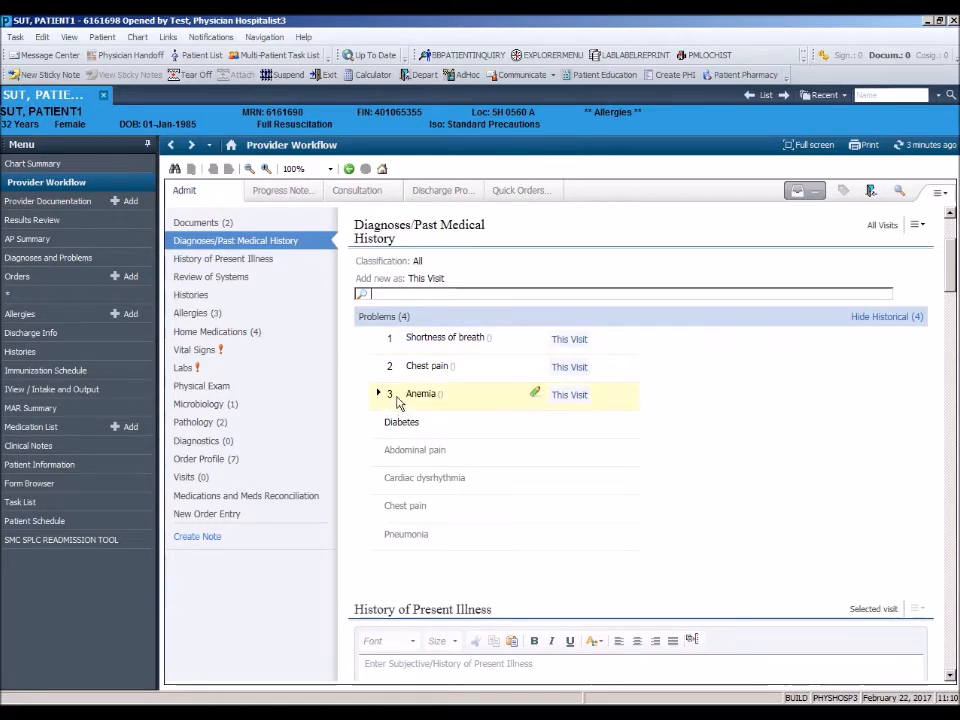
{"action": "mouse_move", "coordinate": [420, 394]}
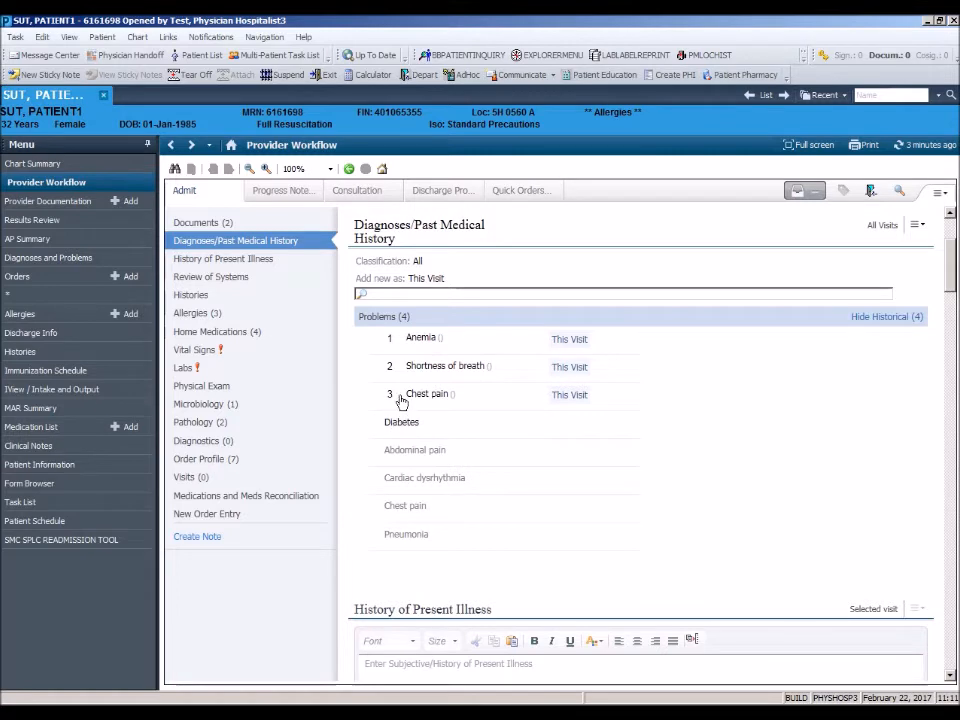
{"action": "mouse_move", "coordinate": [399, 402]}
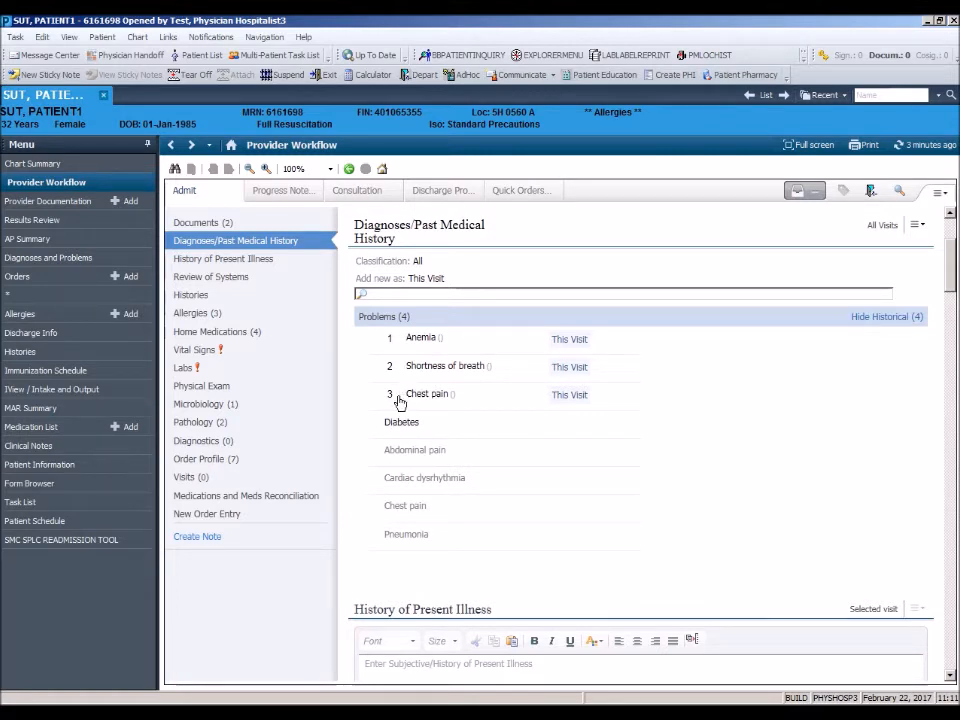
{"action": "mouse_move", "coordinate": [425, 393]}
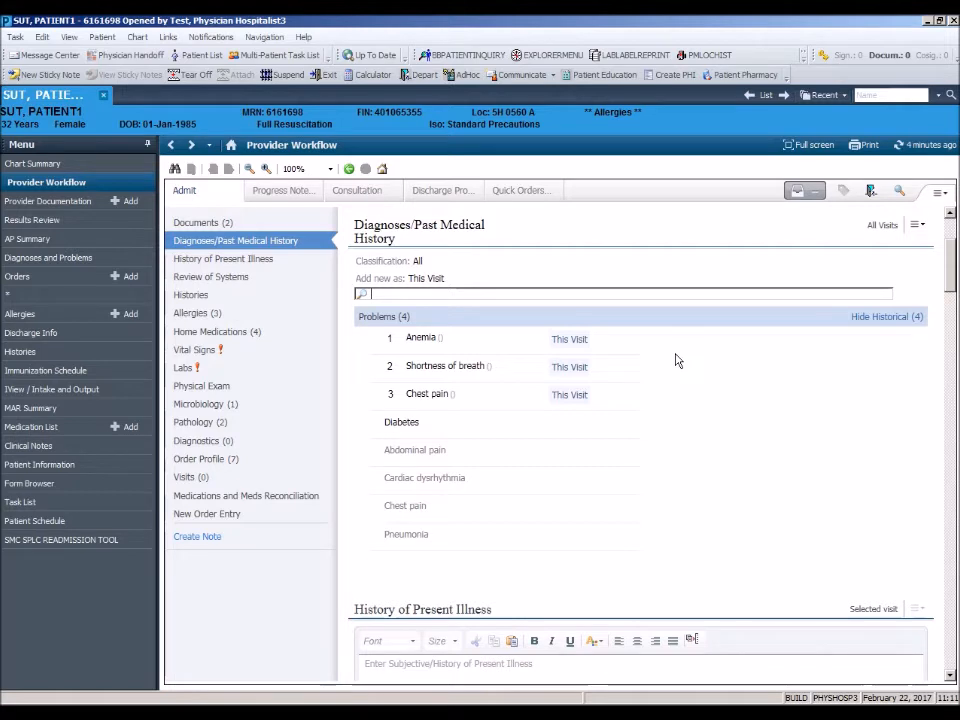
{"action": "mouse_move", "coordinate": [625, 362]}
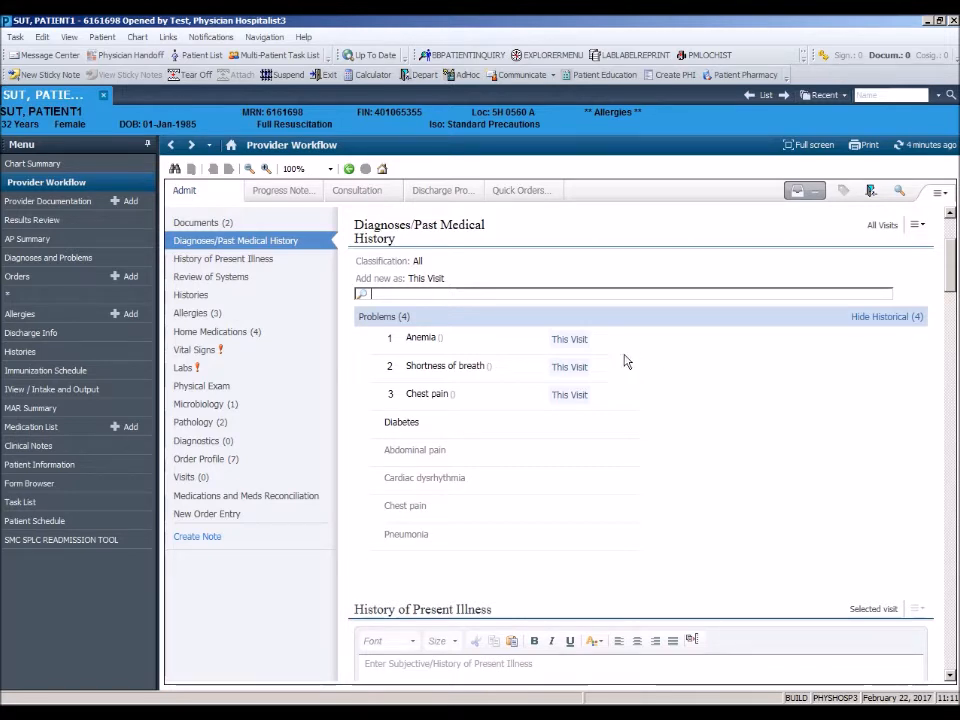
{"action": "mouse_move", "coordinate": [280, 262]}
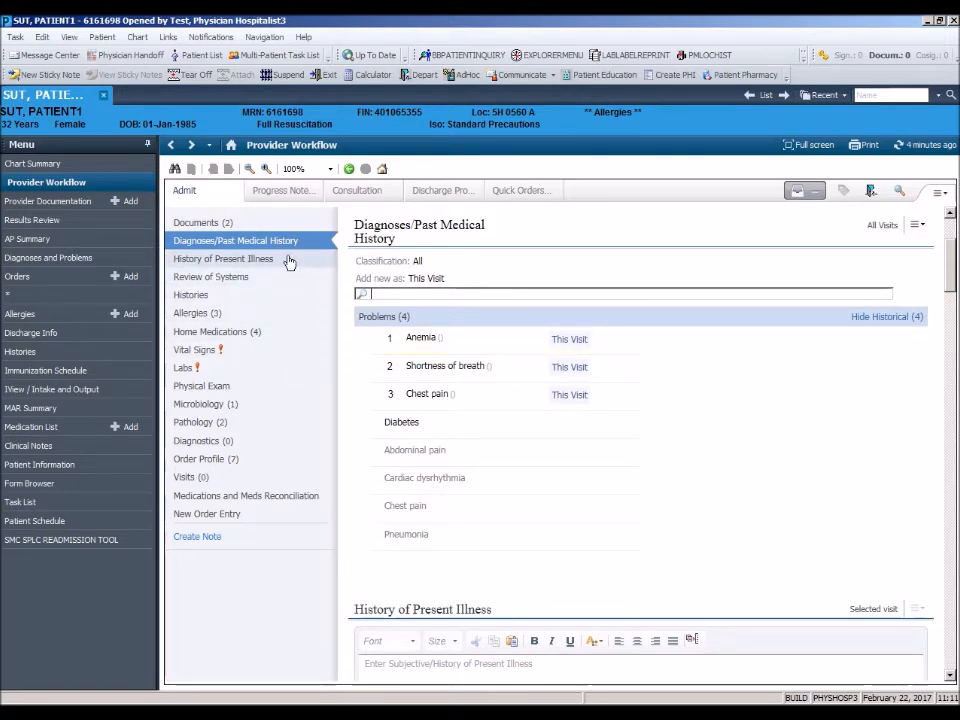
{"action": "mouse_move", "coordinate": [222, 268]}
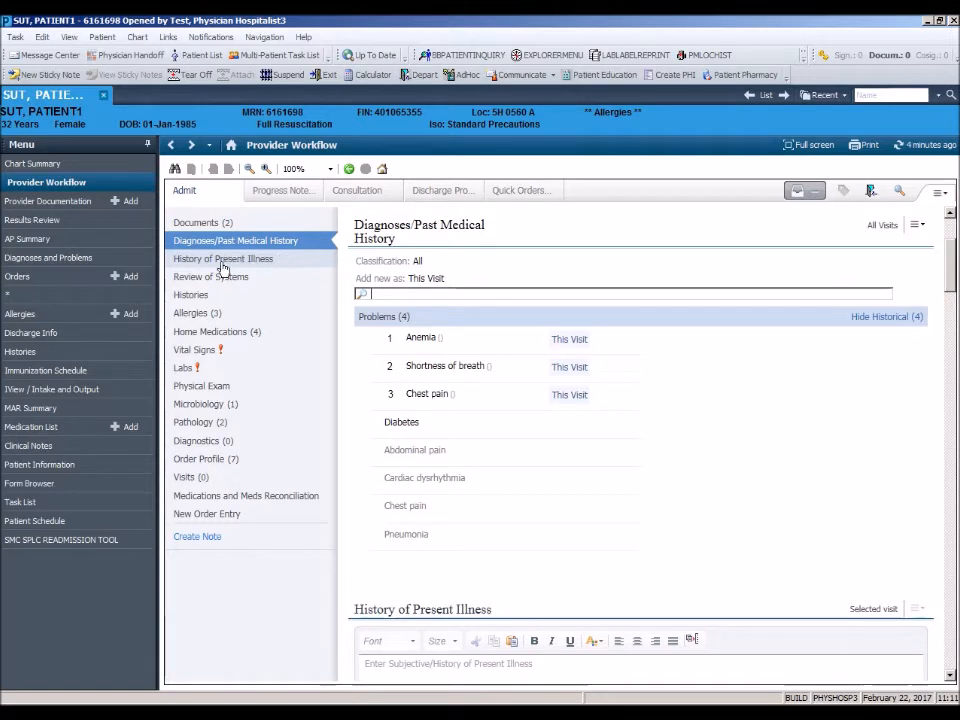
Jump through Review of Systems and Physical Exam, ending on History of Present Illness.
{"action": "left_click", "coordinate": [223, 258]}
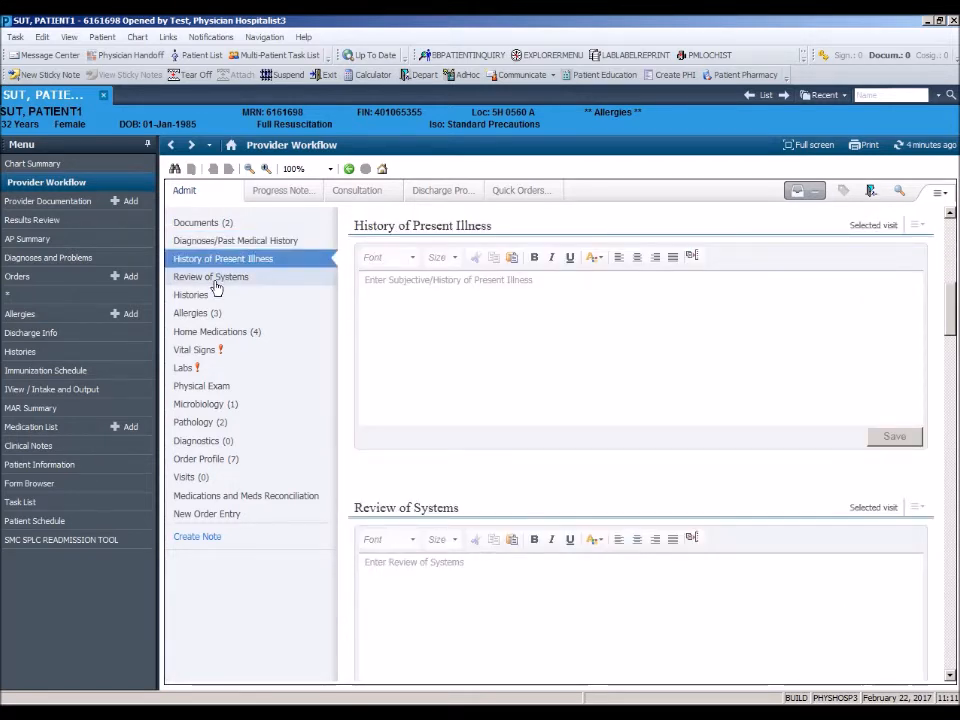
{"action": "left_click", "coordinate": [210, 277]}
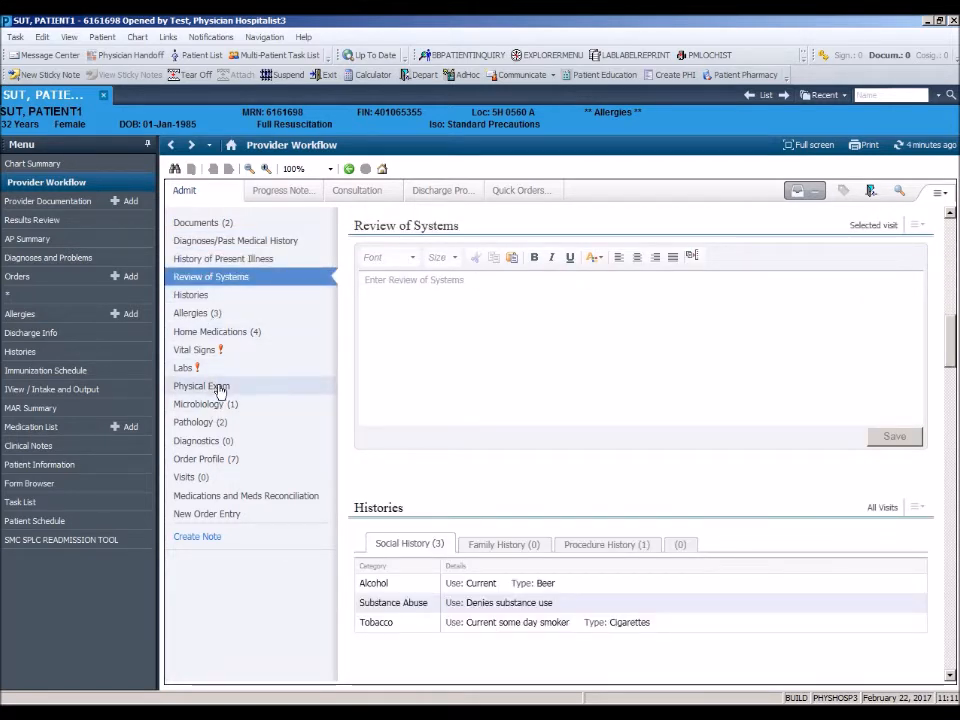
{"action": "left_click", "coordinate": [201, 385]}
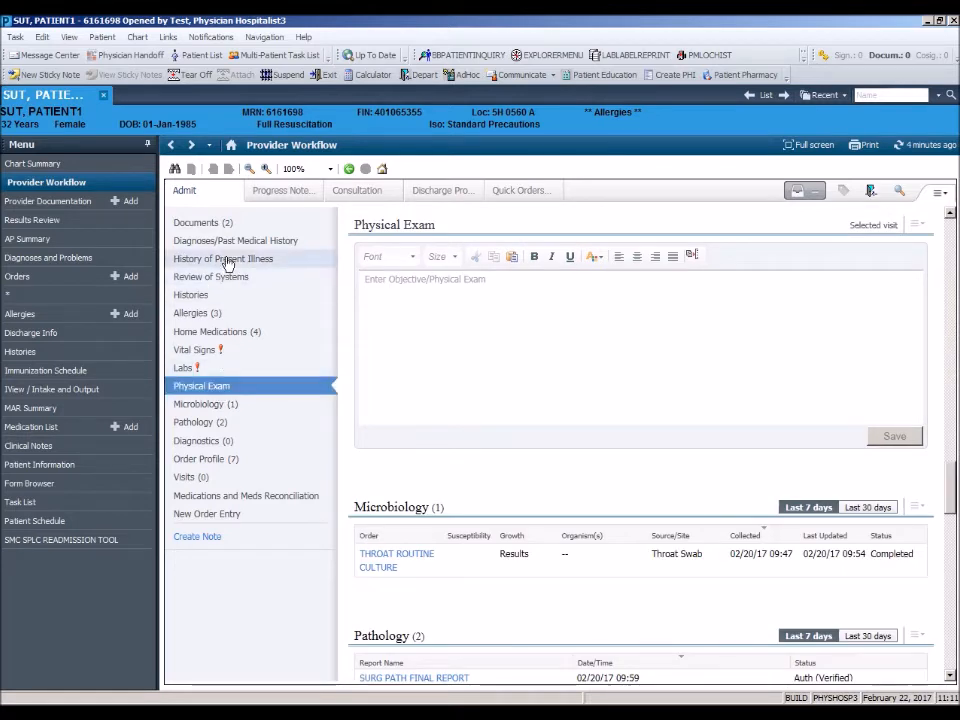
{"action": "left_click", "coordinate": [223, 258]}
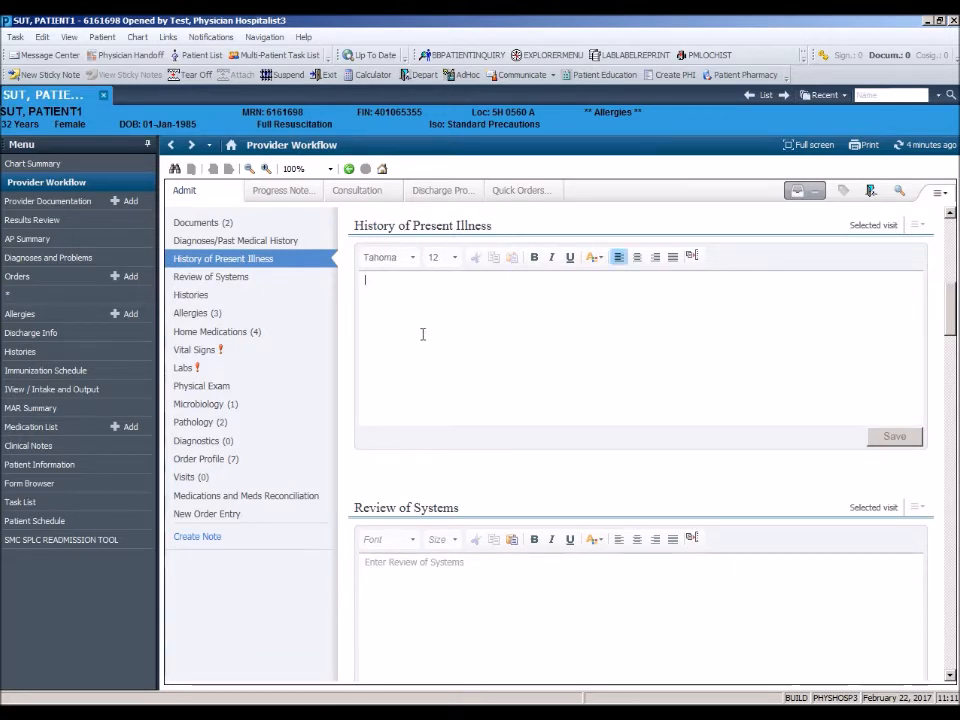
Enter 'The patient presents with' in the HPI editor and save it.
{"action": "type", "text": "The patie"}
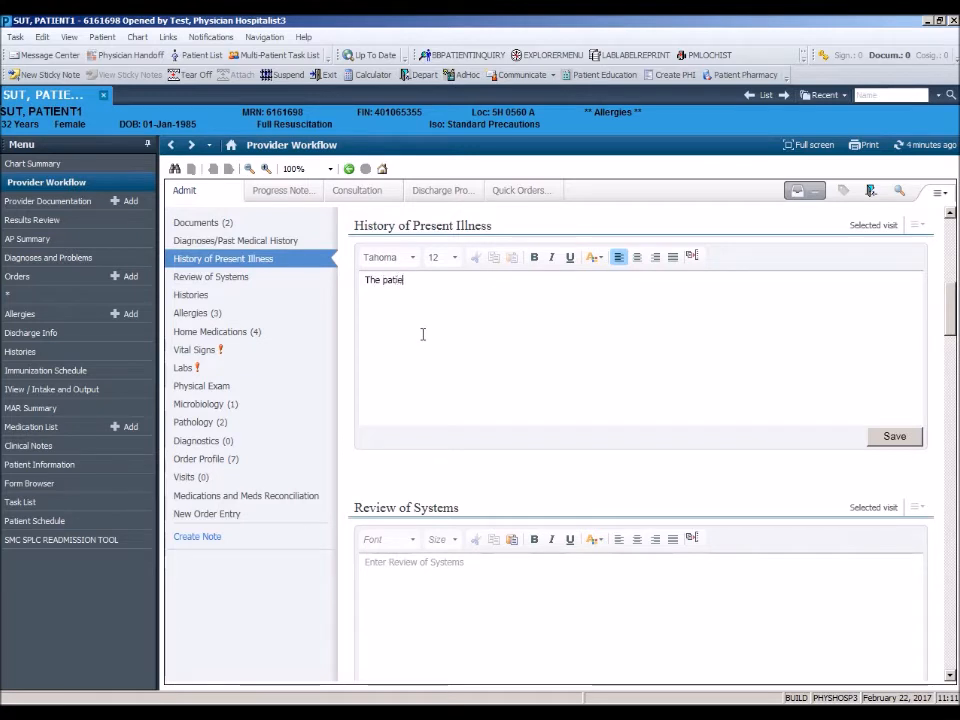
{"action": "type", "text": "nt presents"}
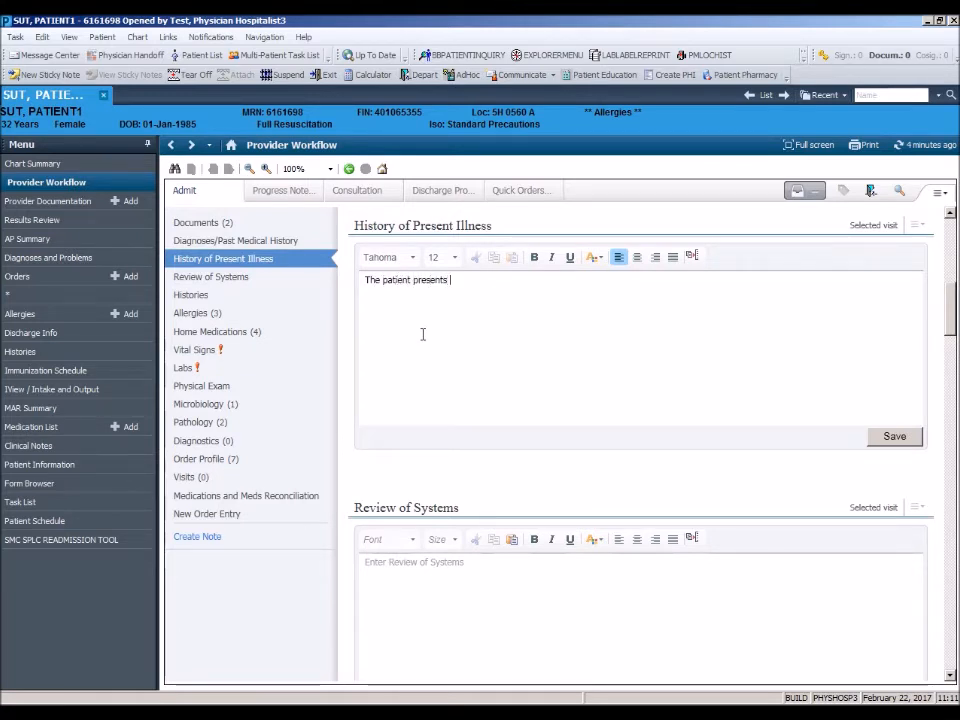
{"action": "type", "text": "with"}
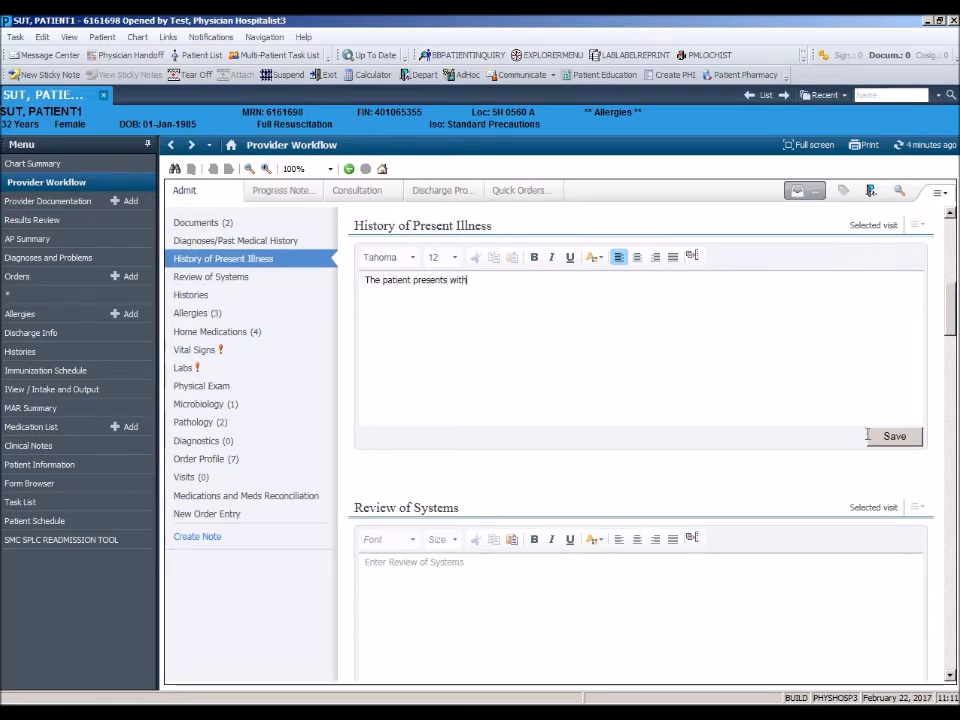
{"action": "left_click", "coordinate": [893, 436]}
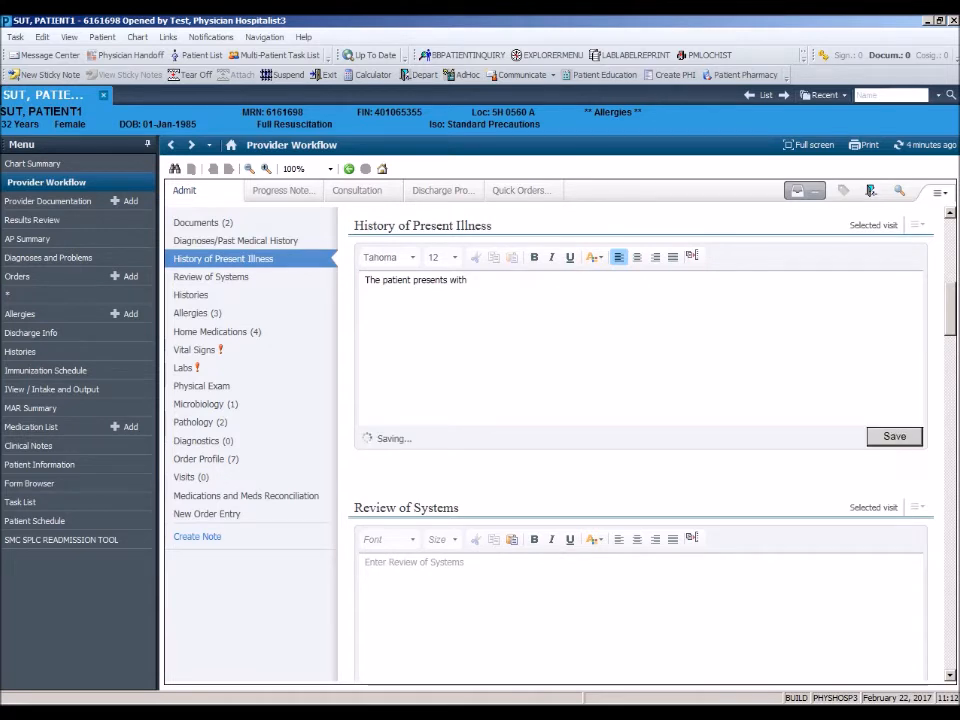
{"action": "left_click", "coordinate": [893, 436]}
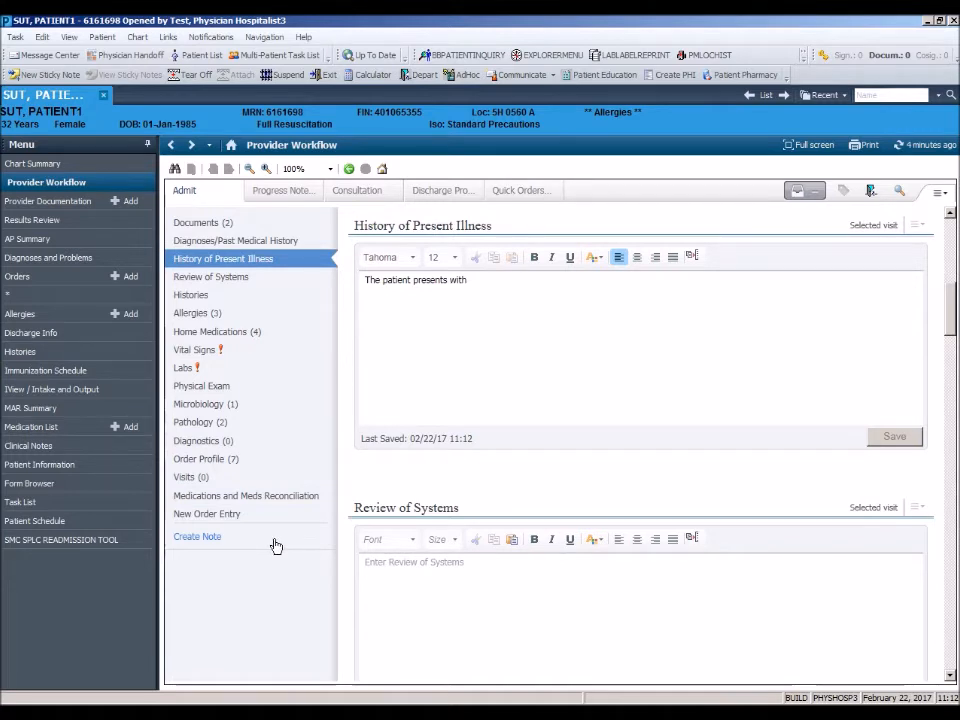
{"action": "mouse_move", "coordinate": [197, 549]}
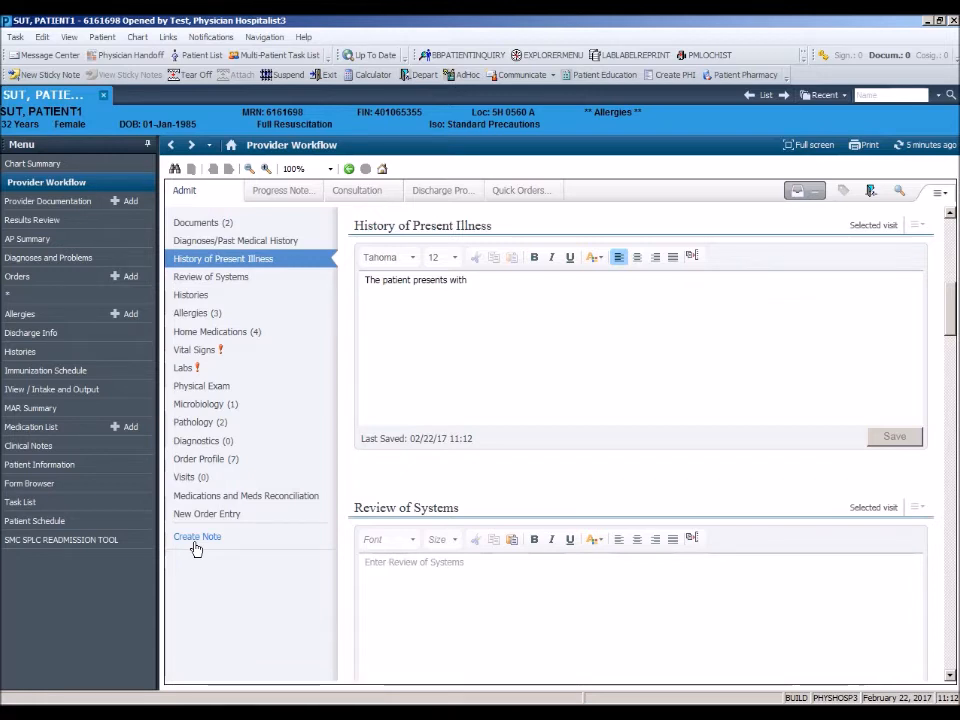
{"action": "mouse_move", "coordinate": [221, 549]}
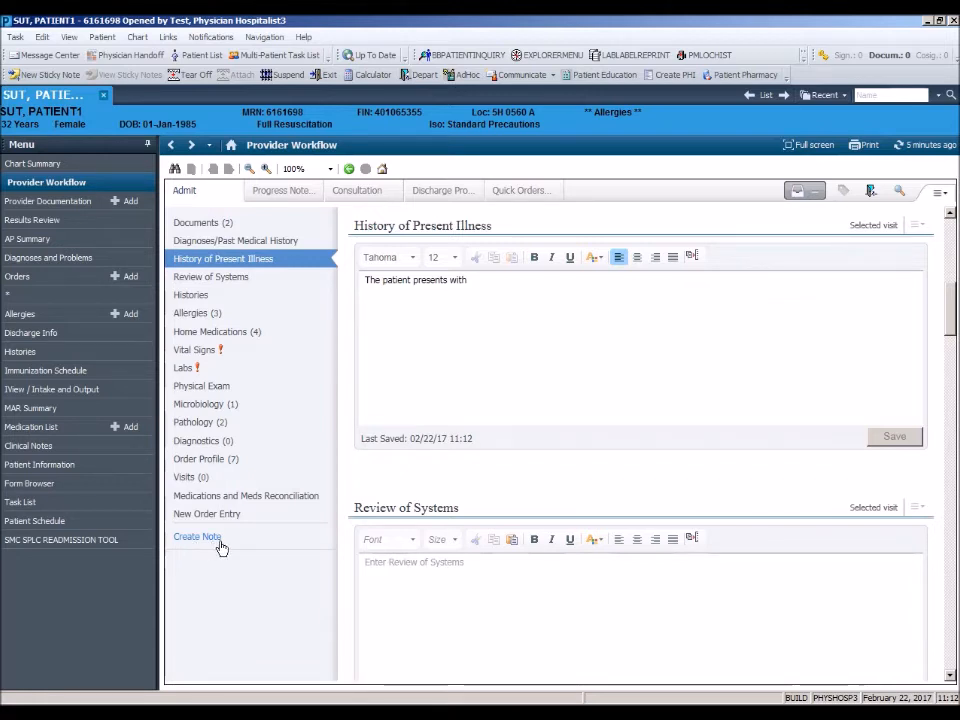
{"action": "mouse_move", "coordinate": [275, 406]}
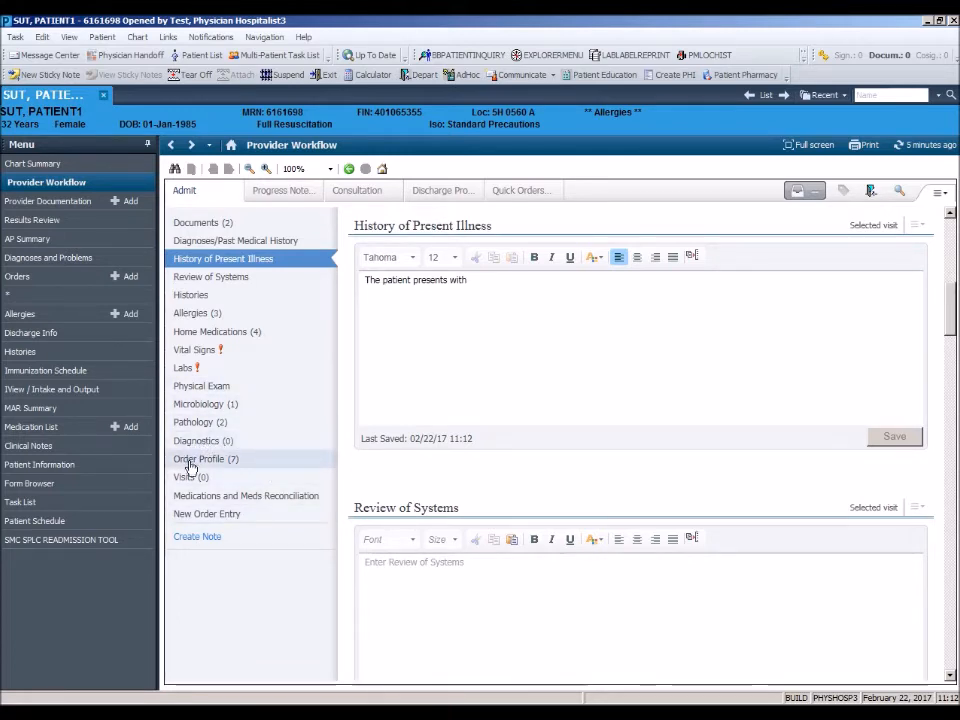
Jump to Order Profile and mark the metoprolol 25 mg order for discontinuation.
{"action": "left_click", "coordinate": [205, 458]}
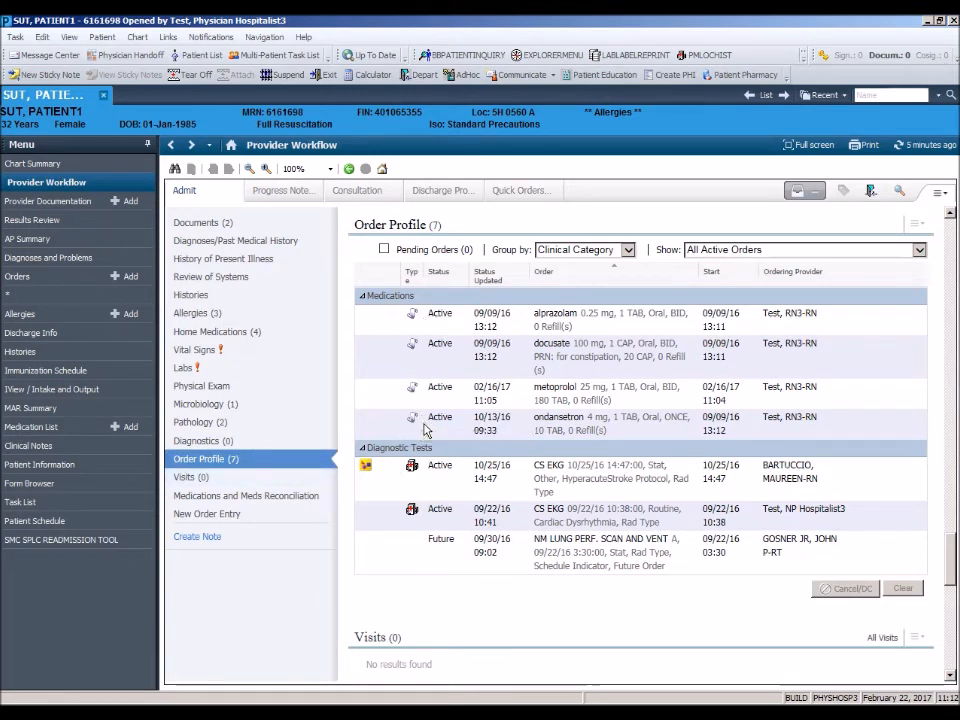
{"action": "mouse_move", "coordinate": [423, 430]}
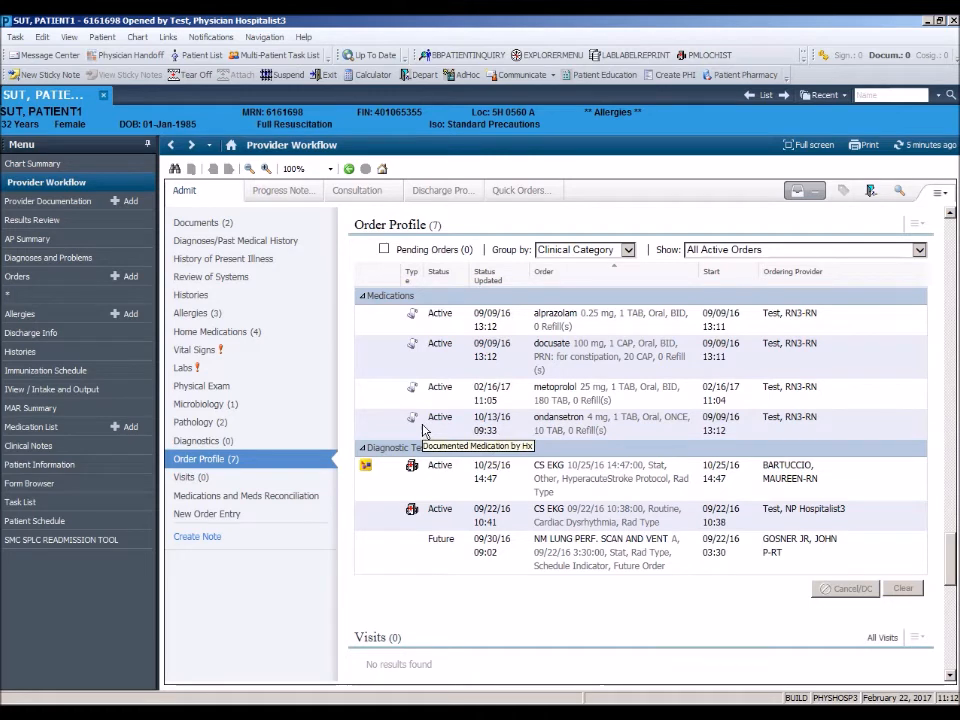
{"action": "mouse_move", "coordinate": [838, 430]}
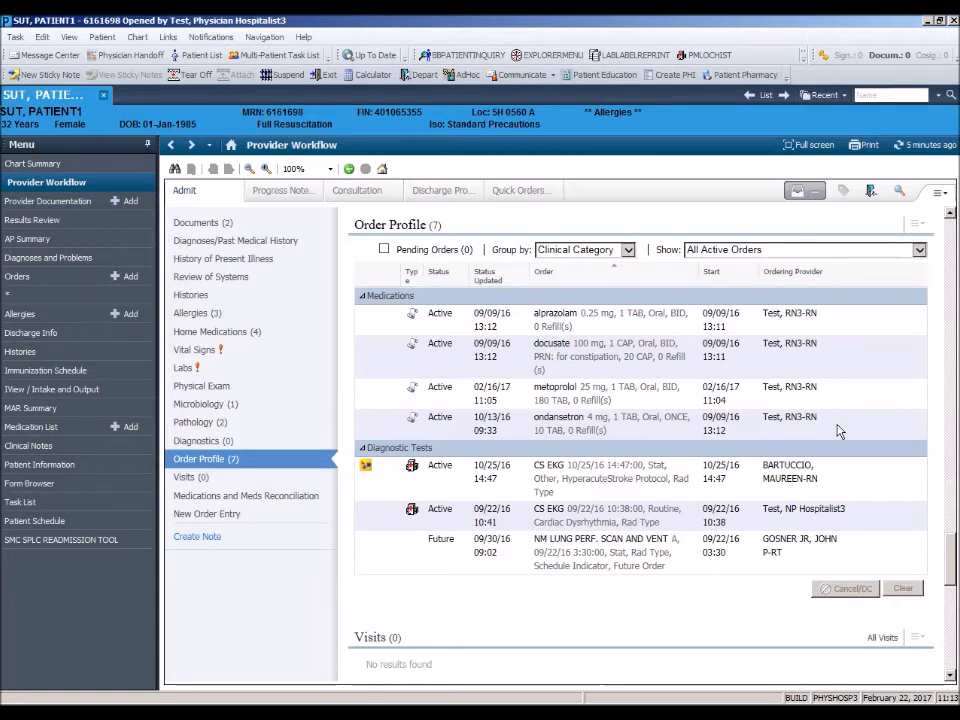
{"action": "mouse_move", "coordinate": [651, 402]}
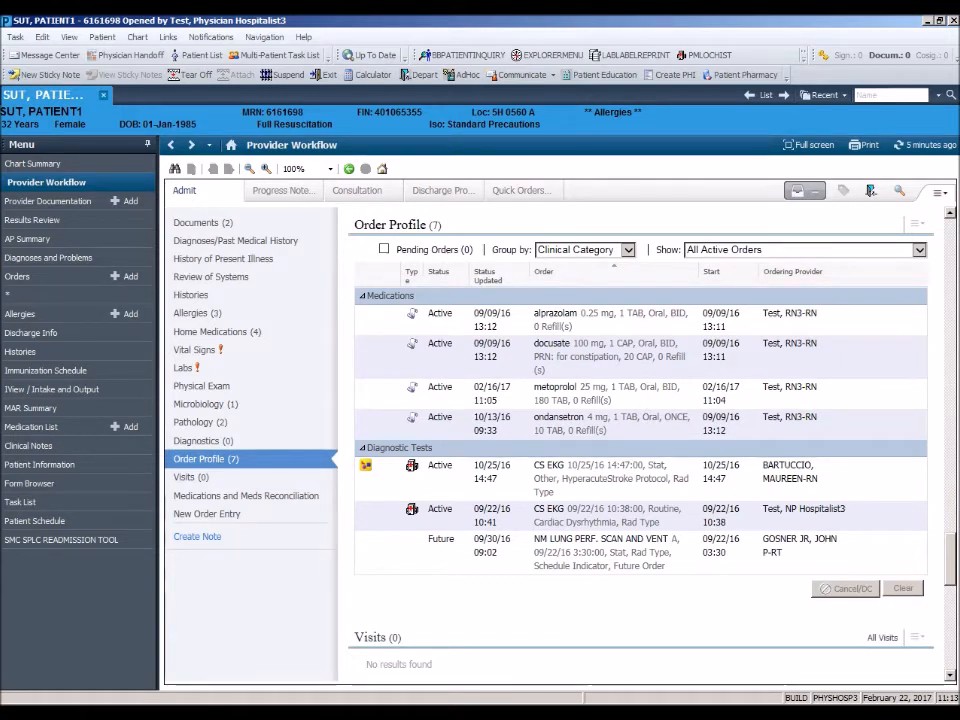
{"action": "left_click", "coordinate": [555, 393]}
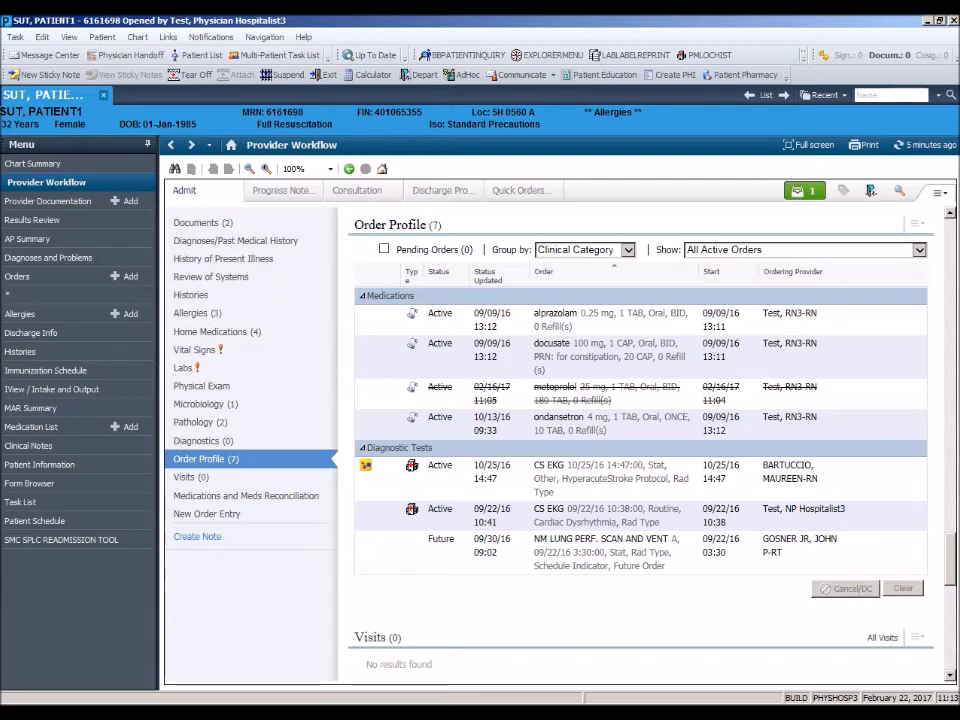
{"action": "mouse_move", "coordinate": [277, 466]}
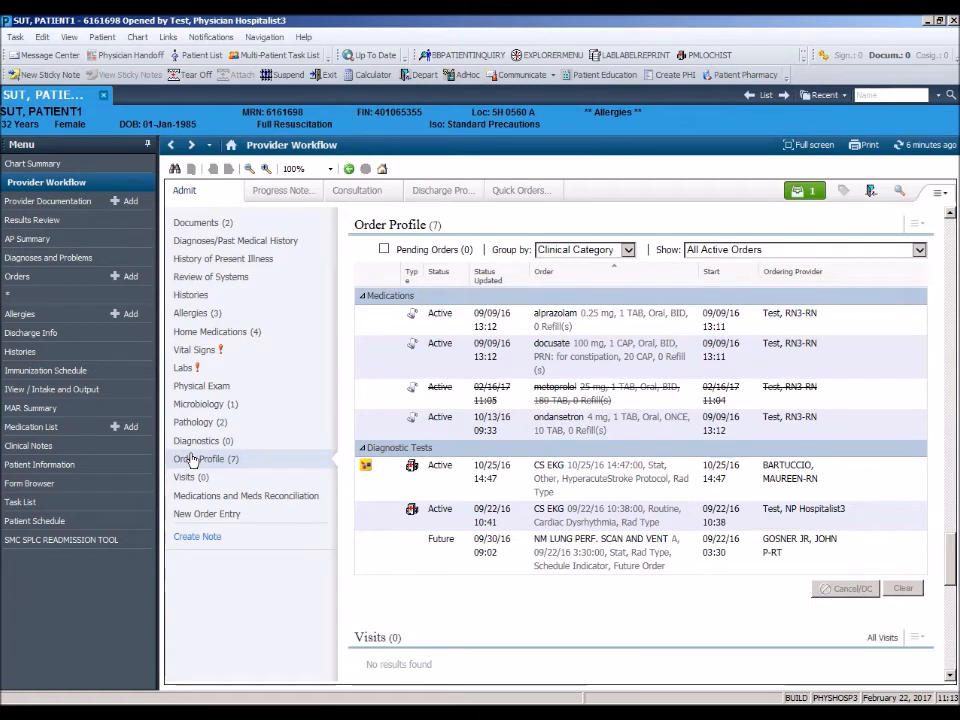
Open New Order Entry and search the order catalog for 'admi'.
{"action": "left_click", "coordinate": [207, 513]}
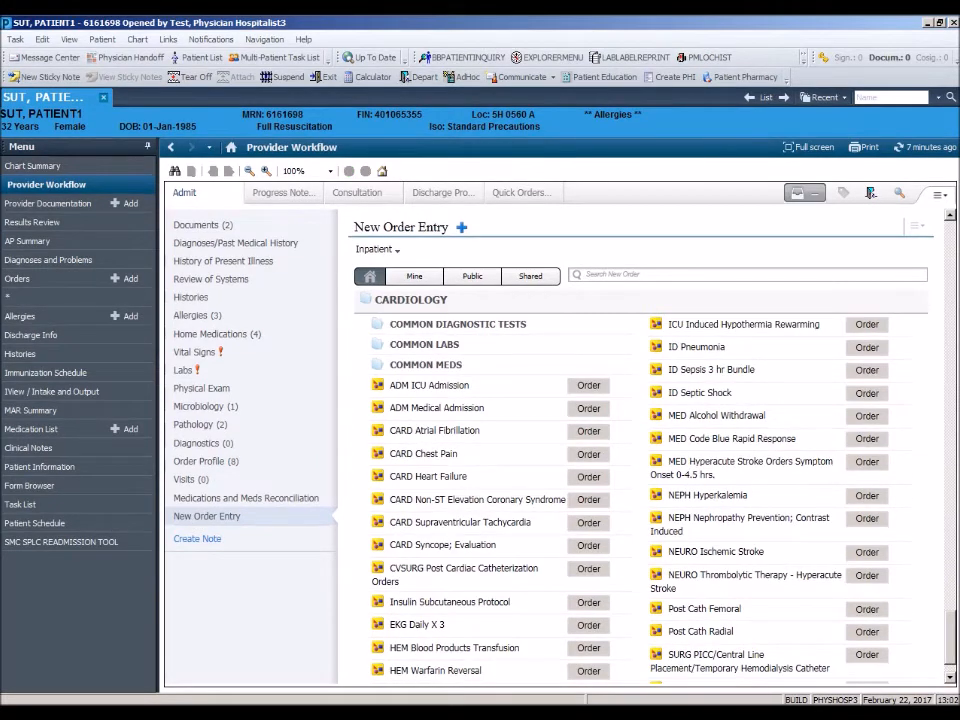
{"action": "left_click", "coordinate": [207, 515]}
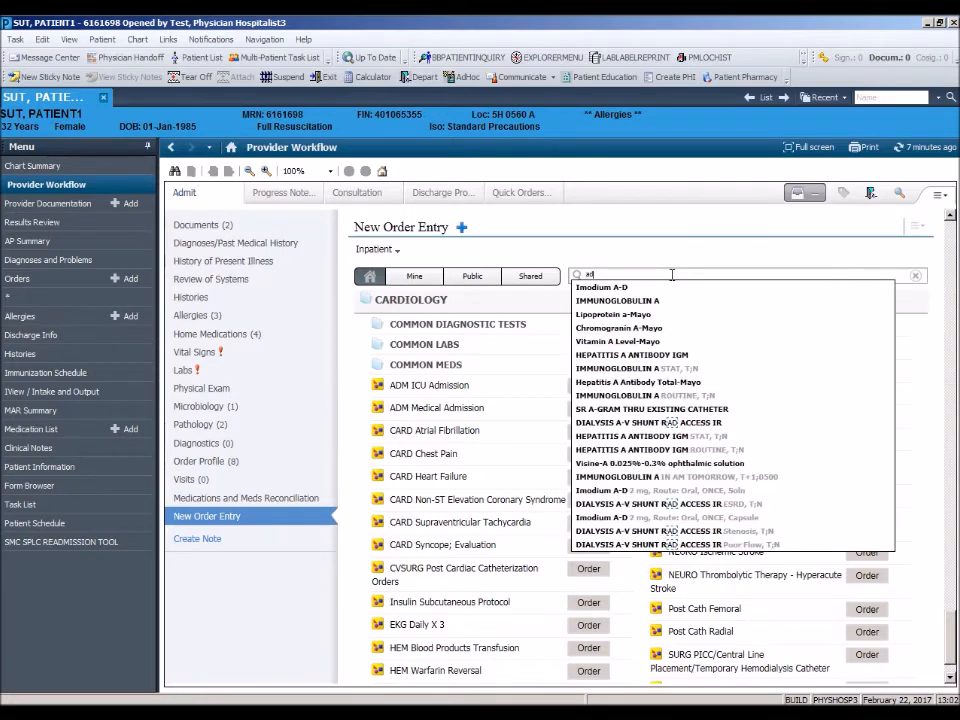
{"action": "type", "text": "admit"}
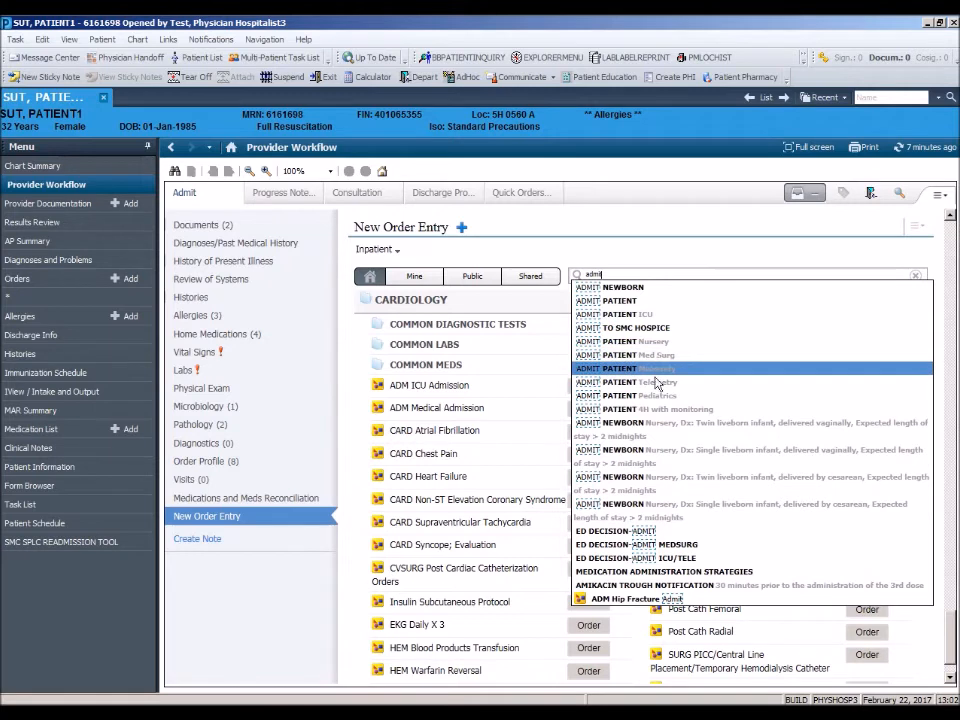
{"action": "mouse_move", "coordinate": [655, 395]}
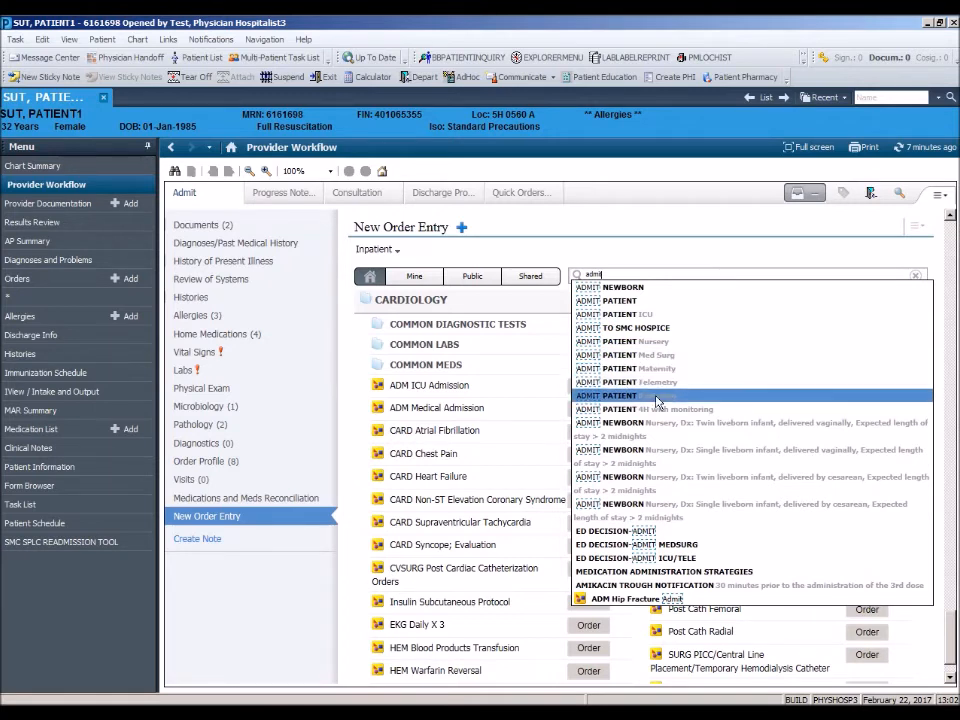
{"action": "mouse_move", "coordinate": [657, 395]}
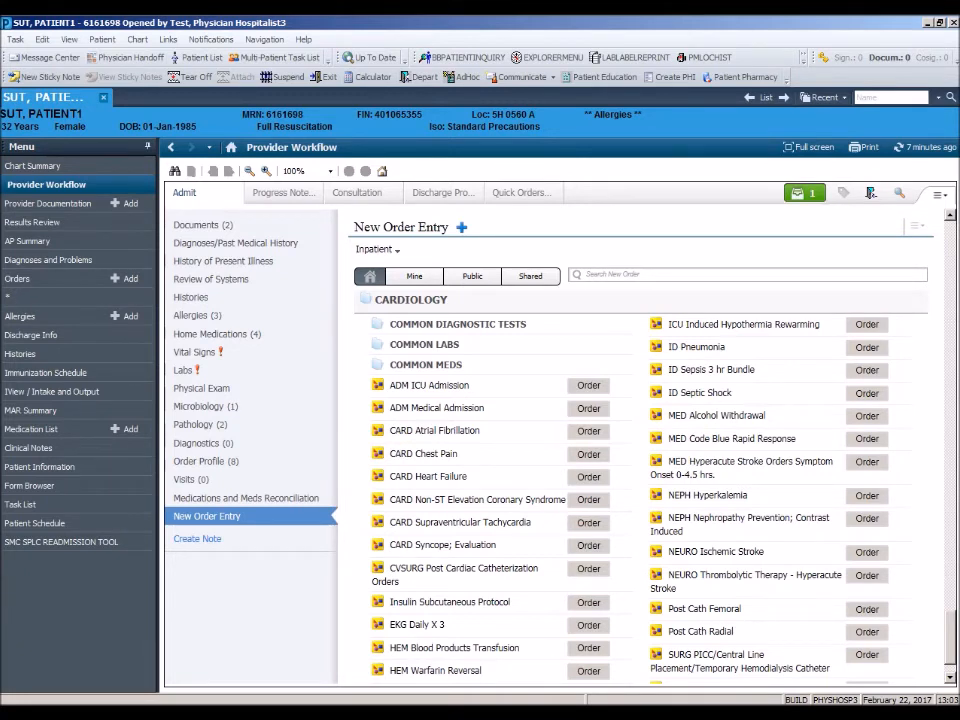
Modify the pending Admit Patient order to admit to Med Surg.
{"action": "left_click", "coordinate": [804, 192]}
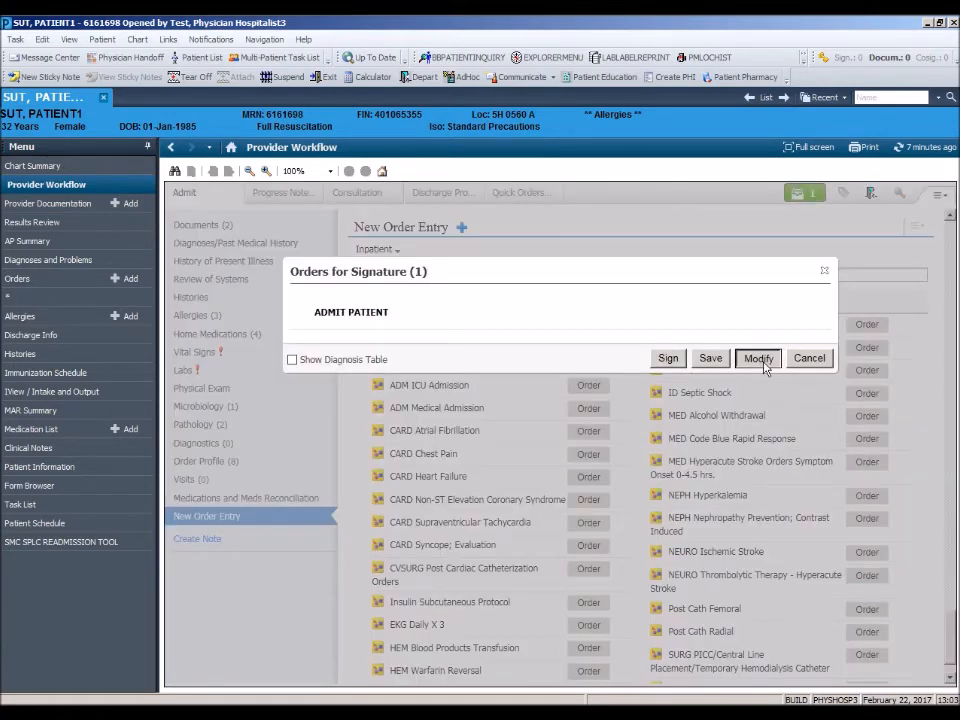
{"action": "left_click", "coordinate": [757, 358]}
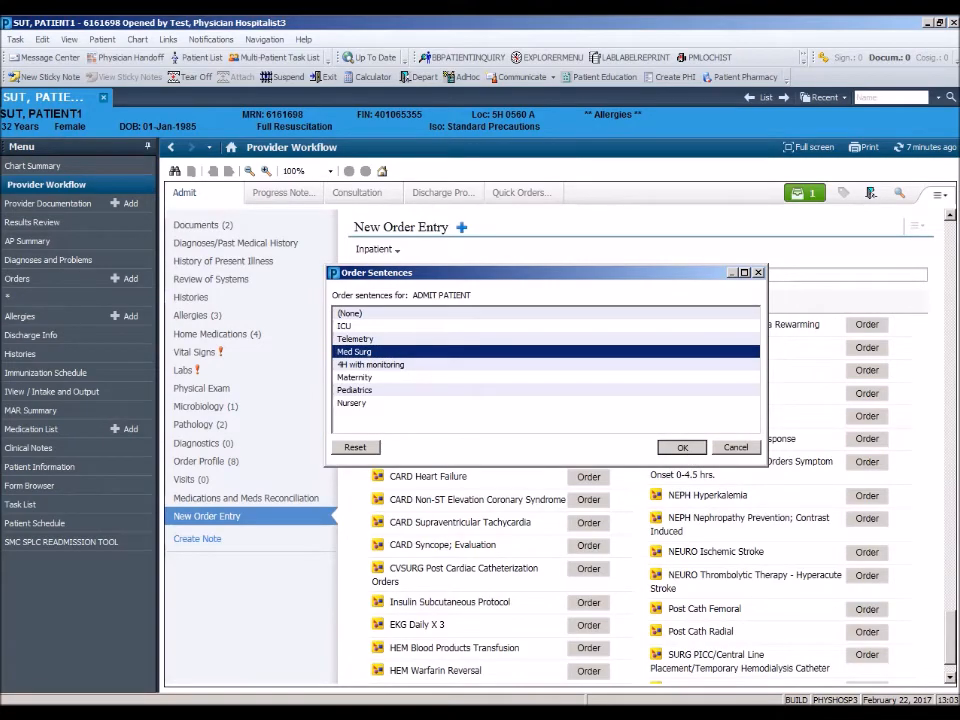
{"action": "left_click", "coordinate": [681, 447]}
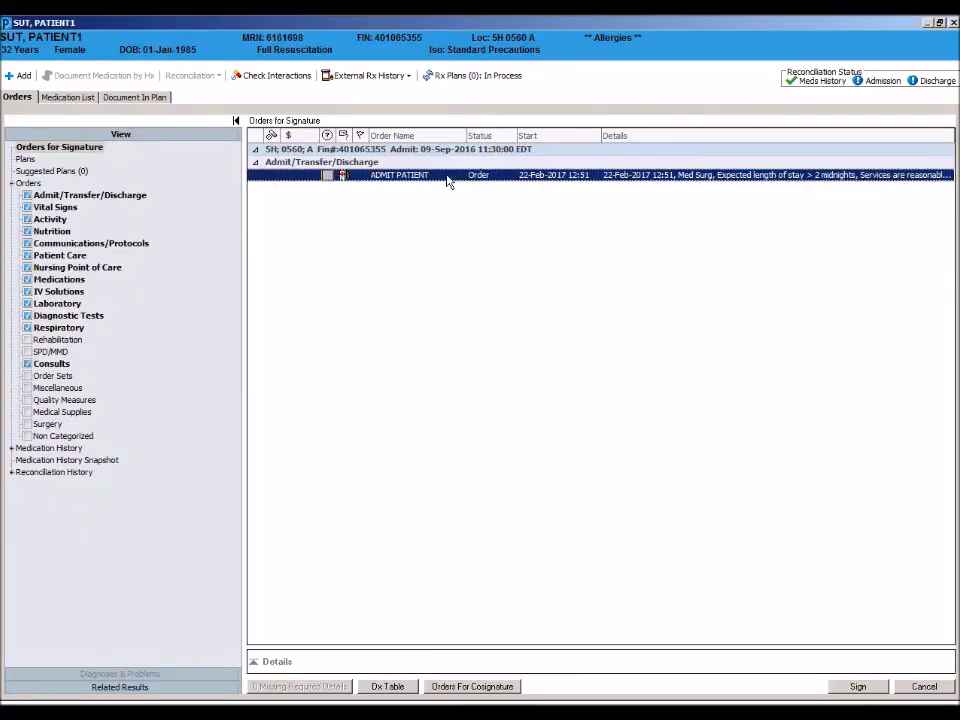
Sign the Admit Patient order to Med Surg with a visit diagnosis linked.
{"action": "left_click", "coordinate": [399, 174]}
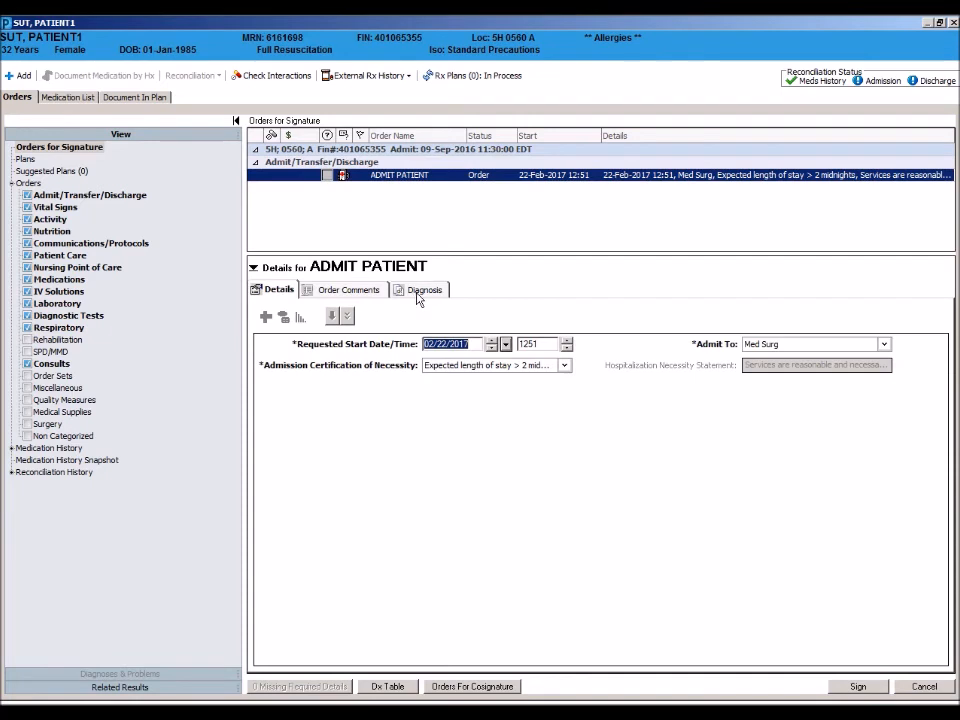
{"action": "left_click", "coordinate": [424, 289]}
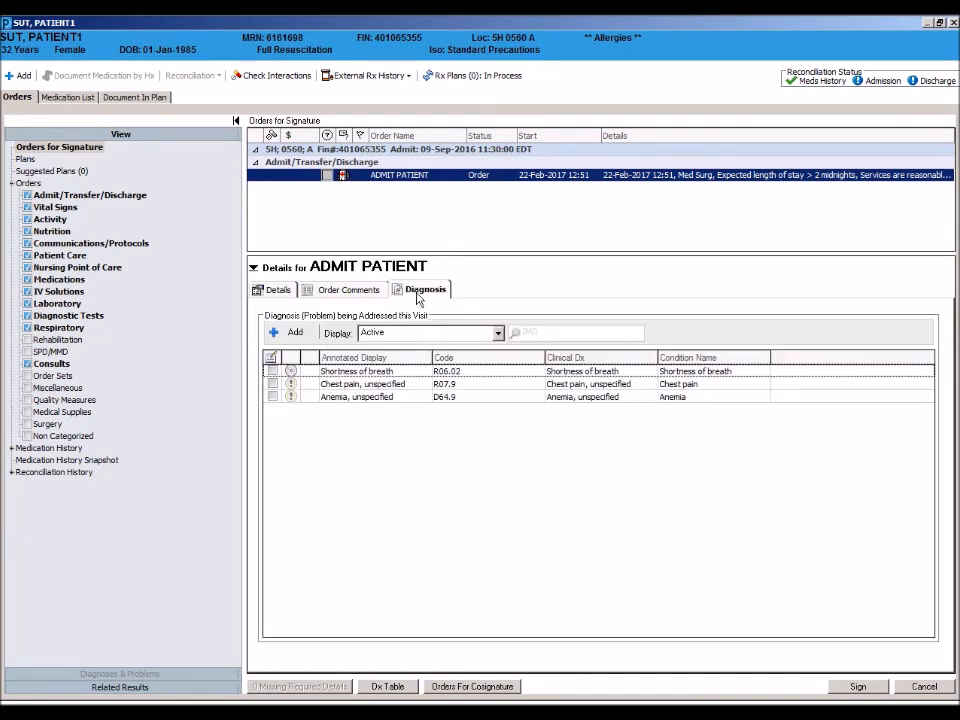
{"action": "mouse_move", "coordinate": [370, 416]}
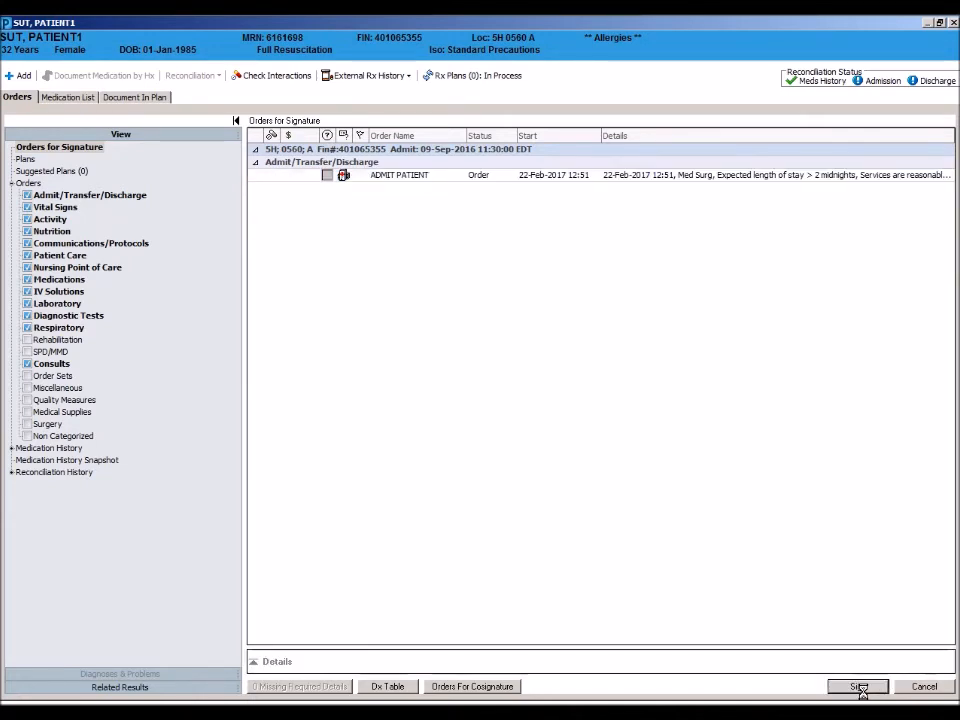
{"action": "left_click", "coordinate": [857, 686]}
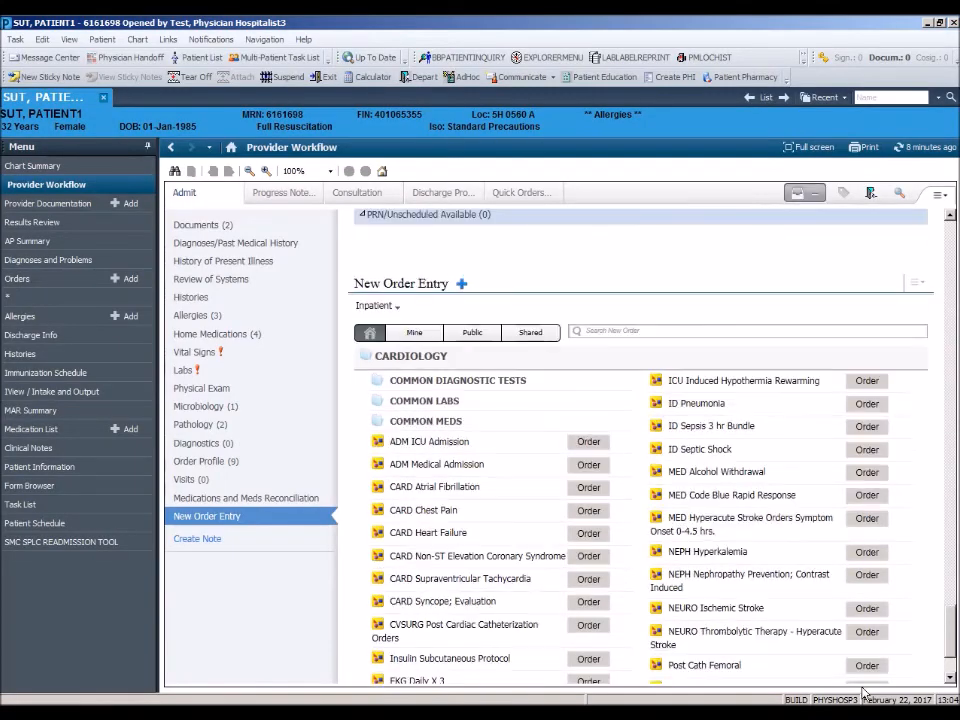
Jump to Medications and Meds Reconciliation, showing scheduled metoprolol 50 mg.
{"action": "left_click", "coordinate": [245, 498]}
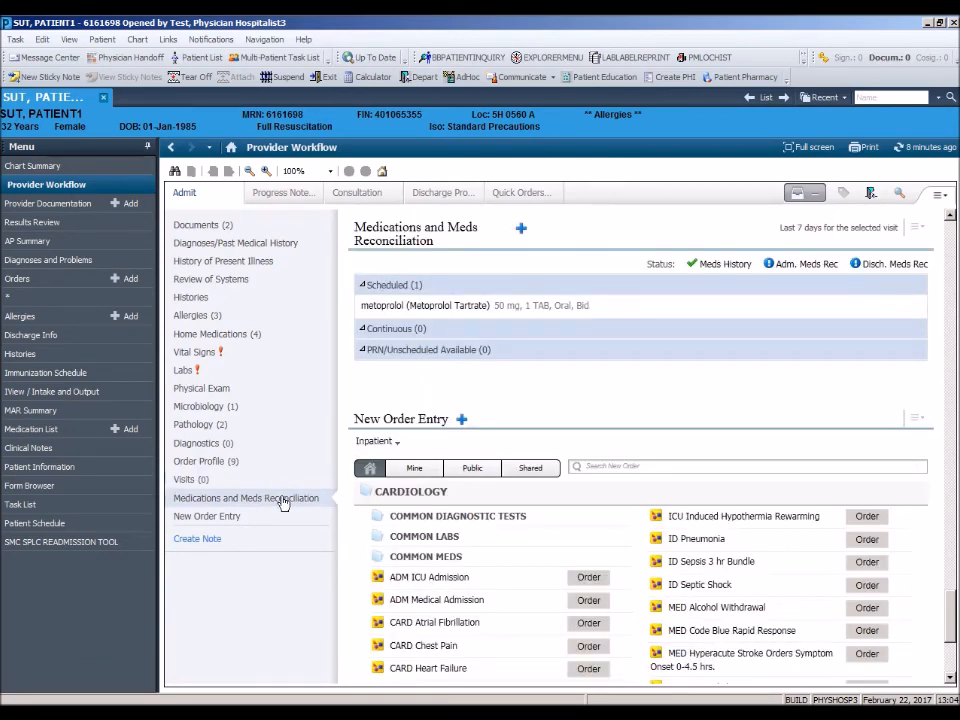
{"action": "left_click", "coordinate": [245, 498]}
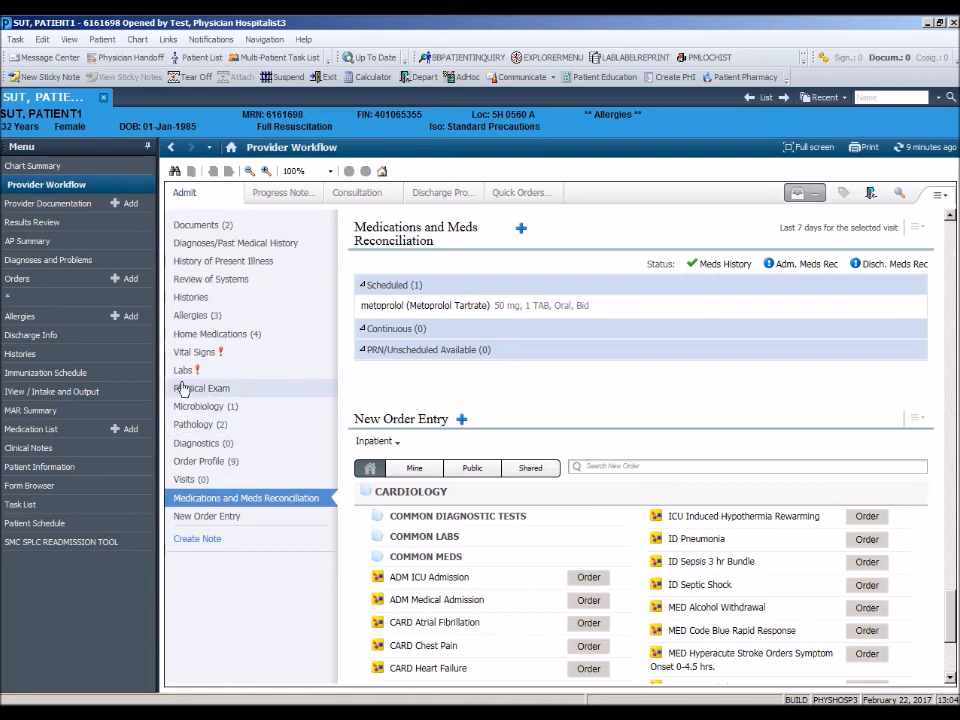
{"action": "mouse_move", "coordinate": [184, 372]}
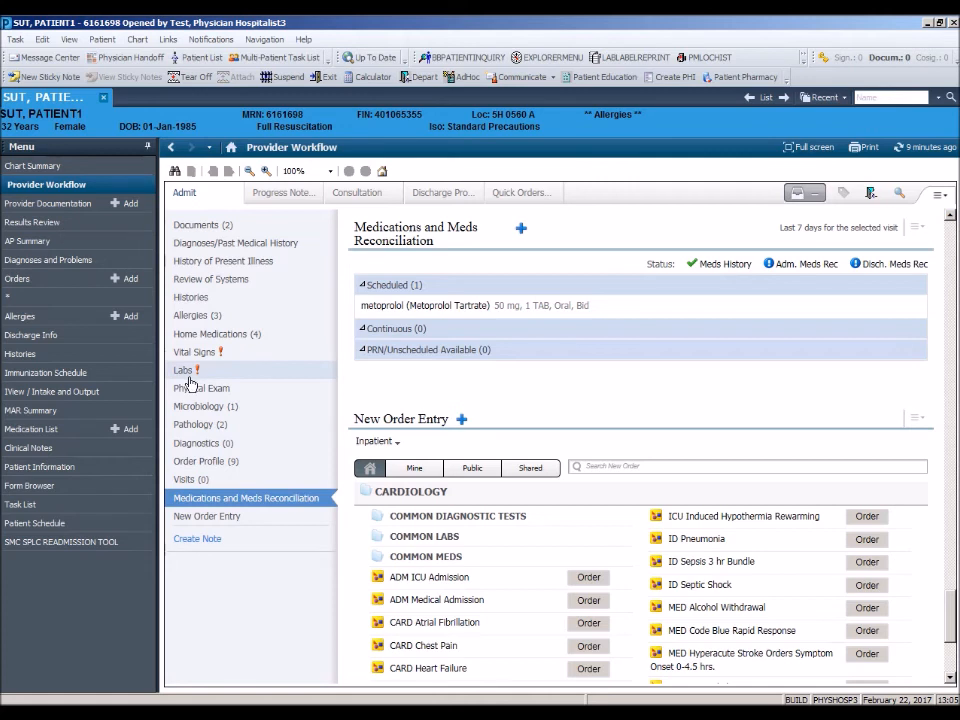
Tag the HGB 5.5 lab result and open Results Review.
{"action": "left_click", "coordinate": [183, 370]}
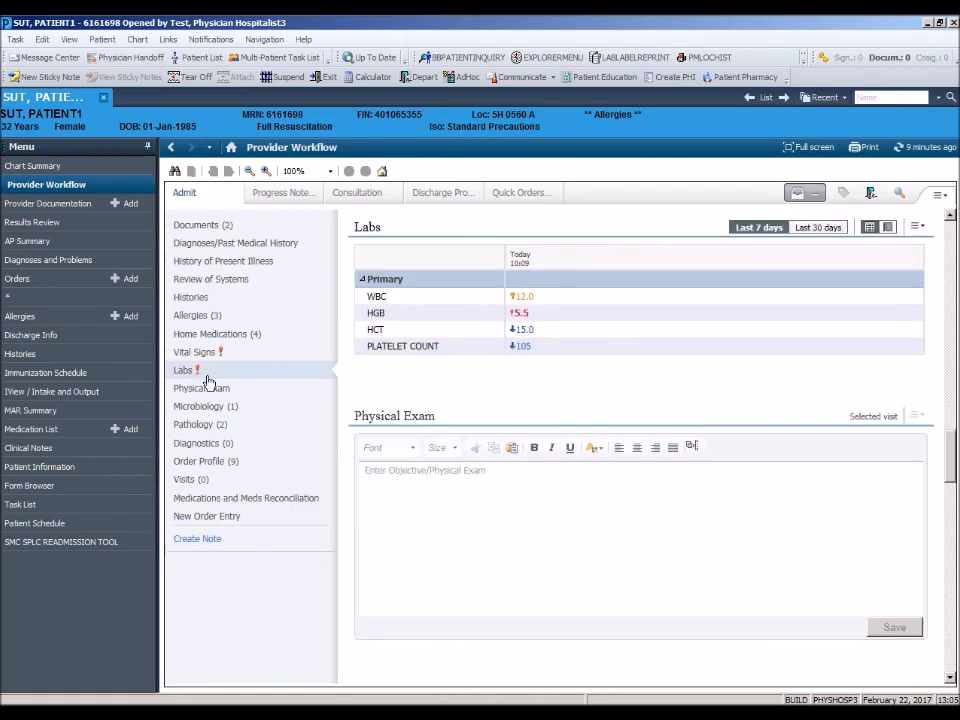
{"action": "left_click", "coordinate": [184, 370]}
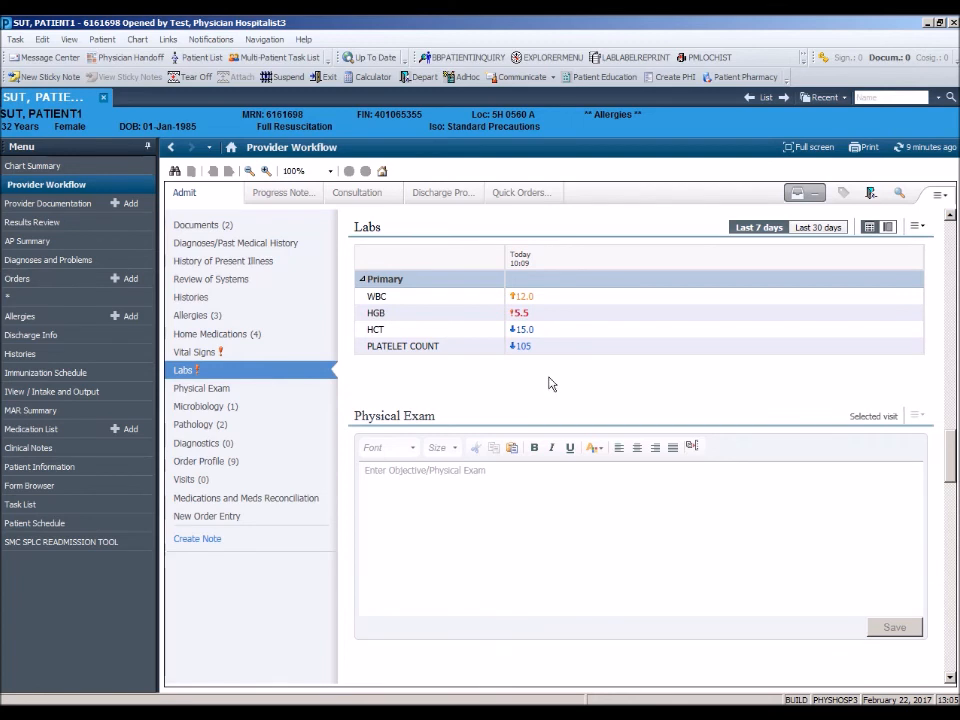
{"action": "mouse_move", "coordinate": [555, 375]}
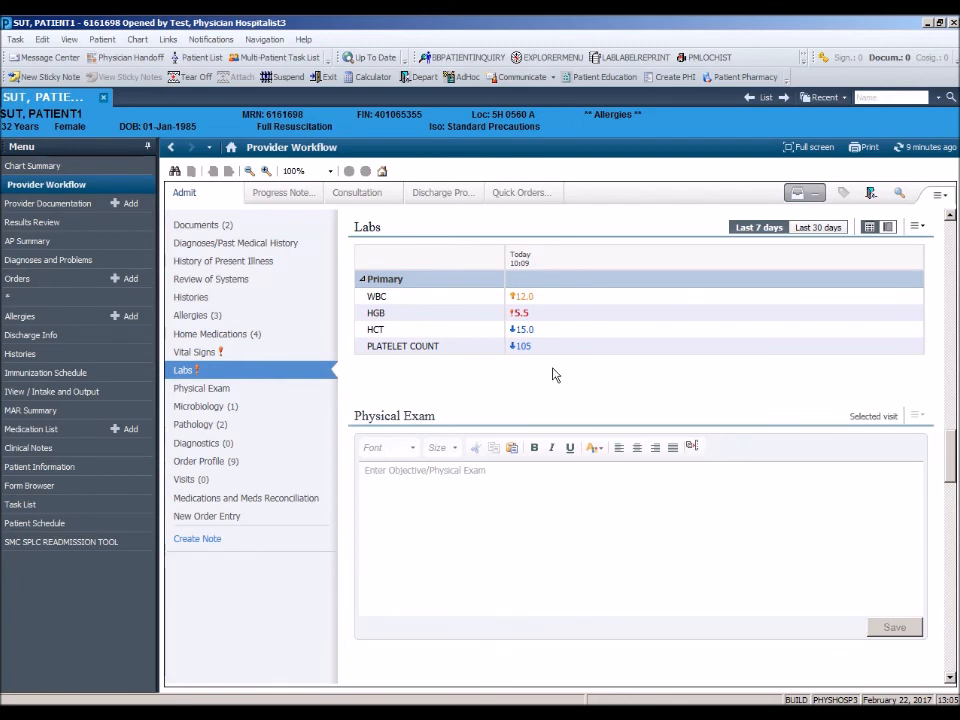
{"action": "mouse_move", "coordinate": [519, 313]}
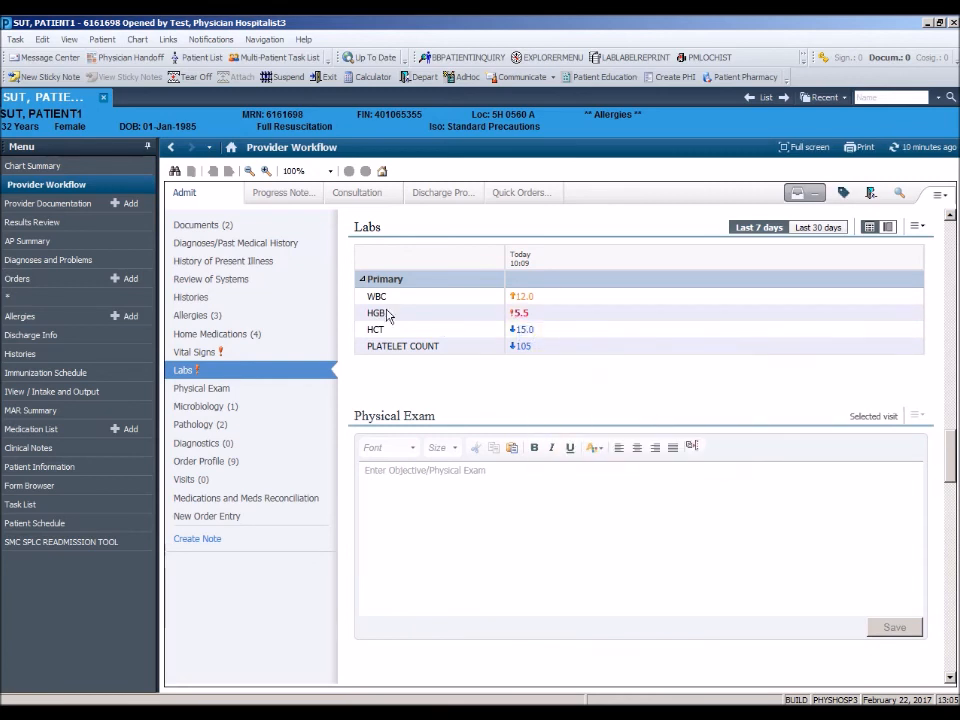
{"action": "left_click", "coordinate": [40, 222]}
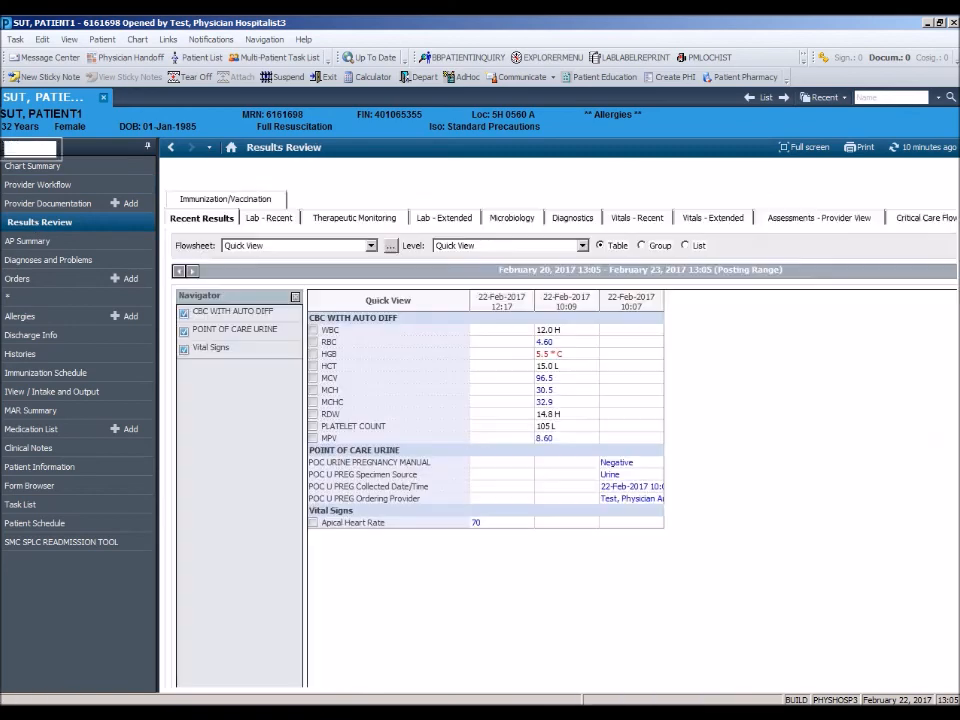
Open the RA CHEST report from the Diagnostics radiology table.
{"action": "left_click", "coordinate": [573, 218]}
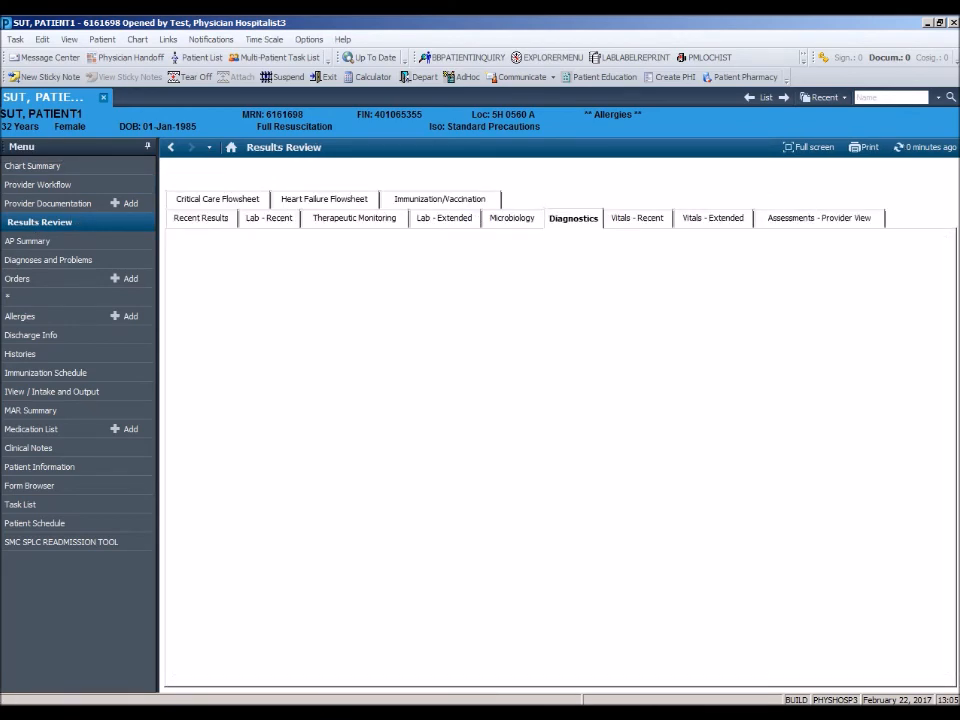
{"action": "left_click", "coordinate": [573, 218]}
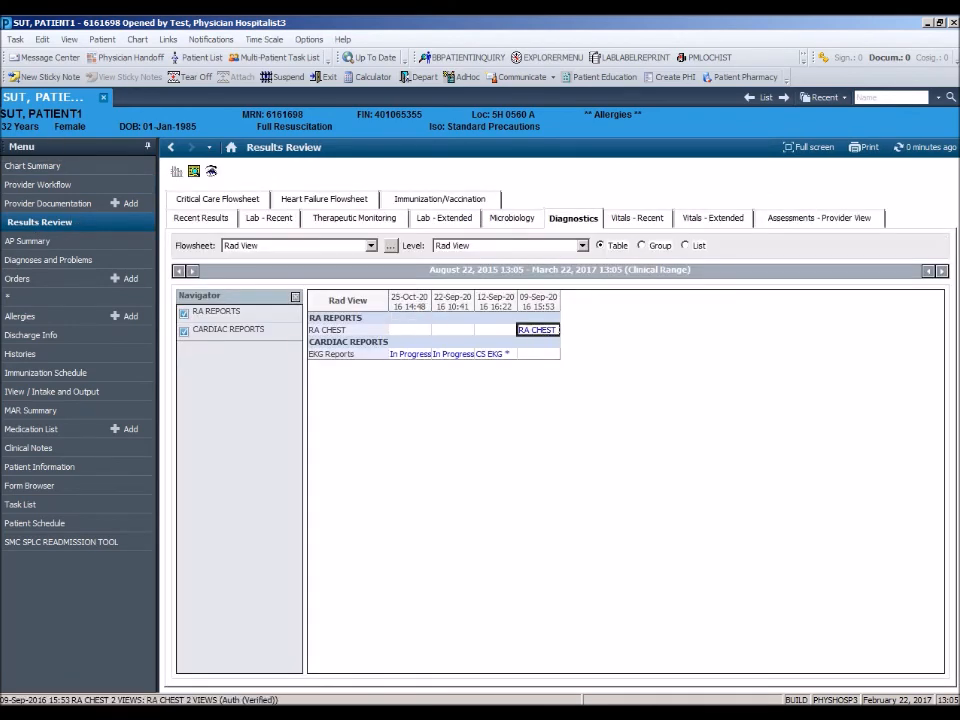
{"action": "double_click", "coordinate": [537, 329]}
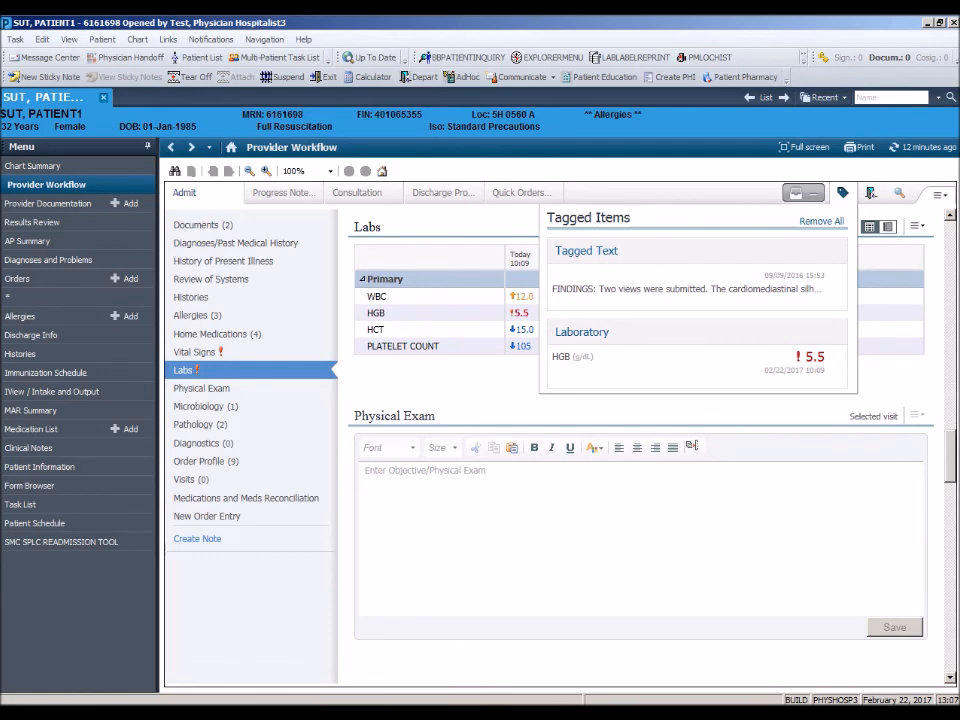
{"action": "mouse_move", "coordinate": [843, 193]}
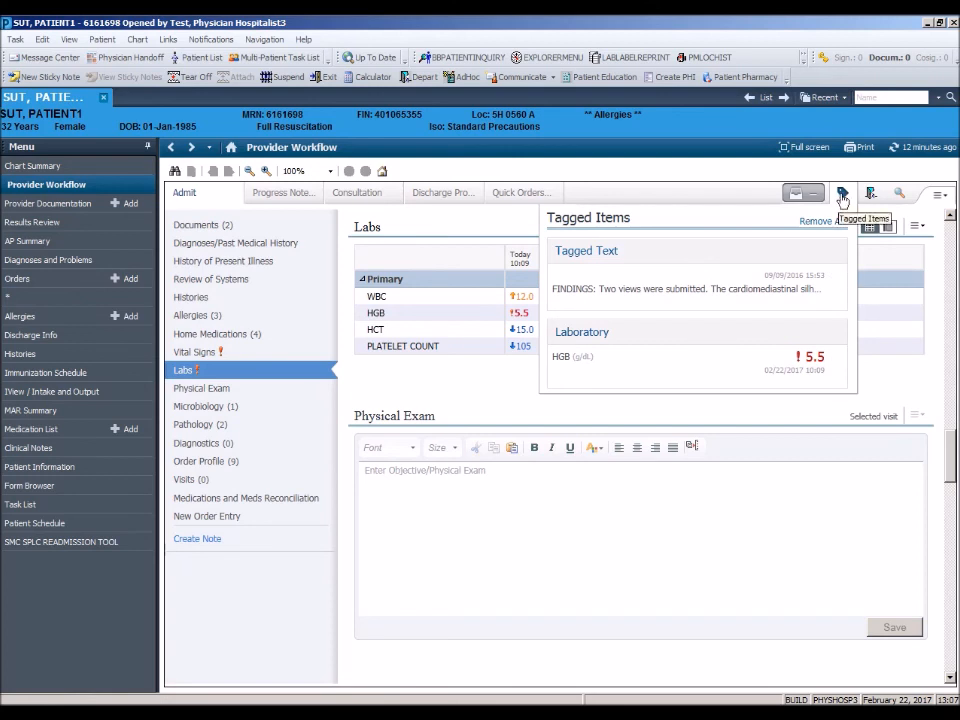
Dismiss the Tagged Items popup, returning to the Labs CBC results.
{"action": "left_click", "coordinate": [842, 193]}
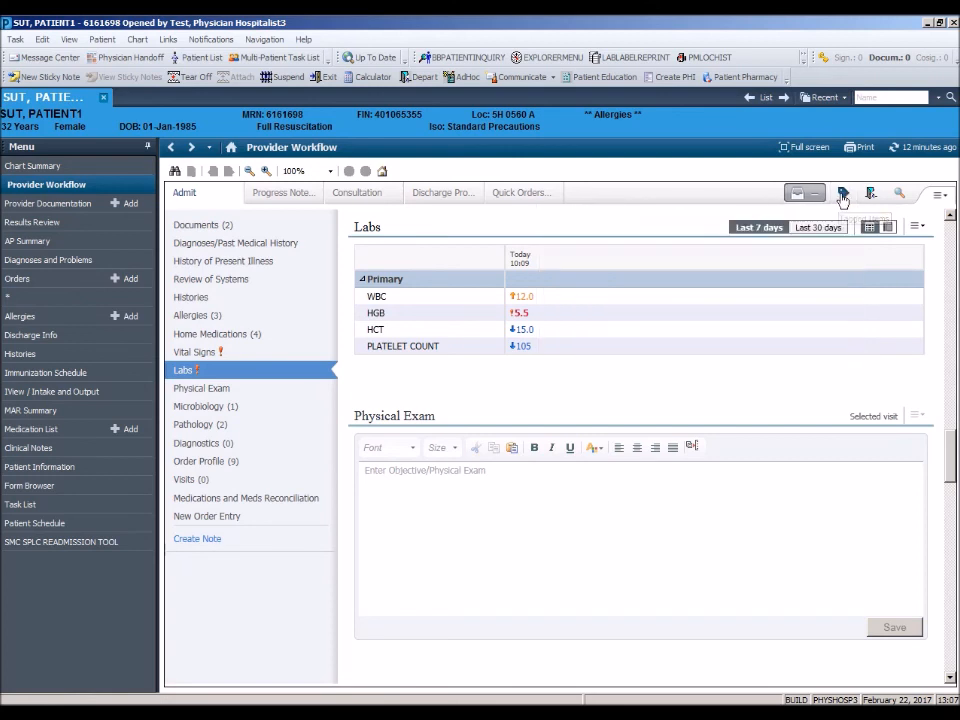
{"action": "mouse_move", "coordinate": [843, 192]}
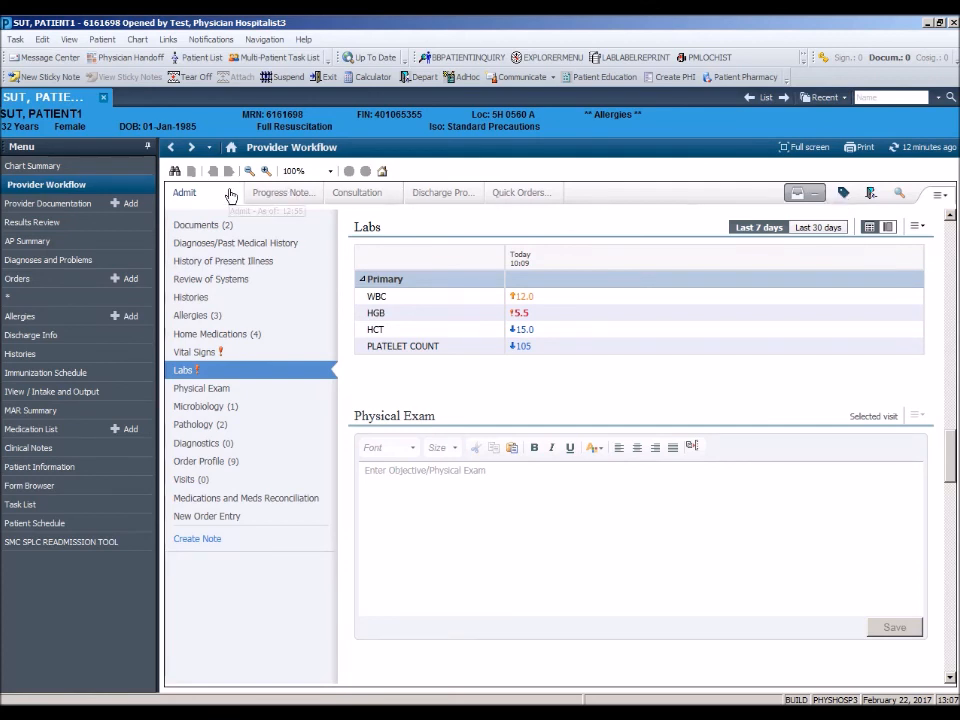
{"action": "mouse_move", "coordinate": [206, 521]}
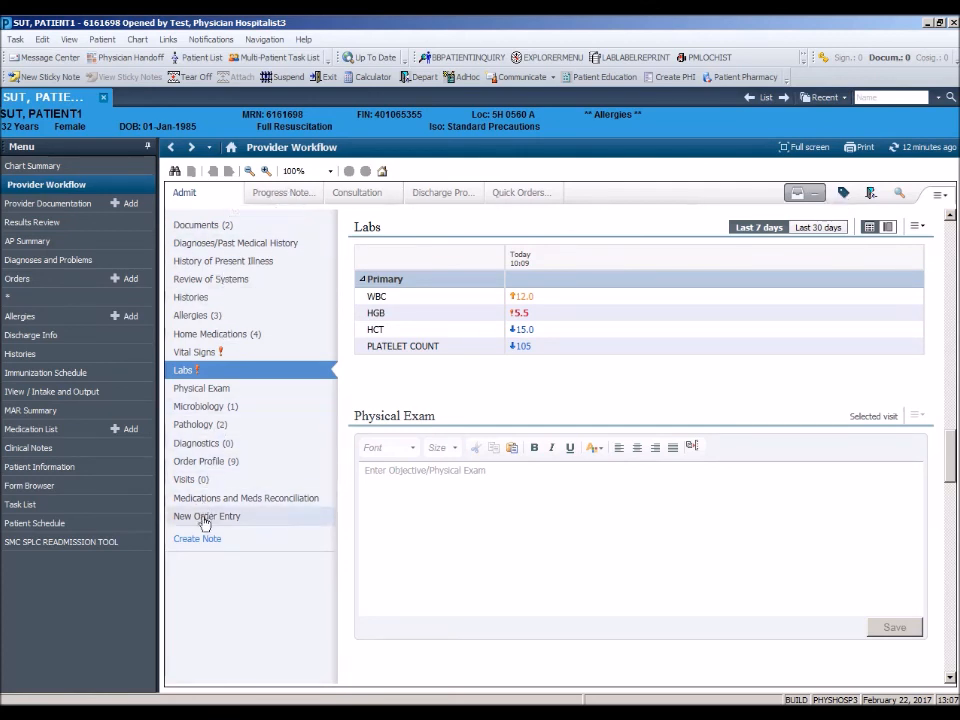
{"action": "mouse_move", "coordinate": [197, 539]}
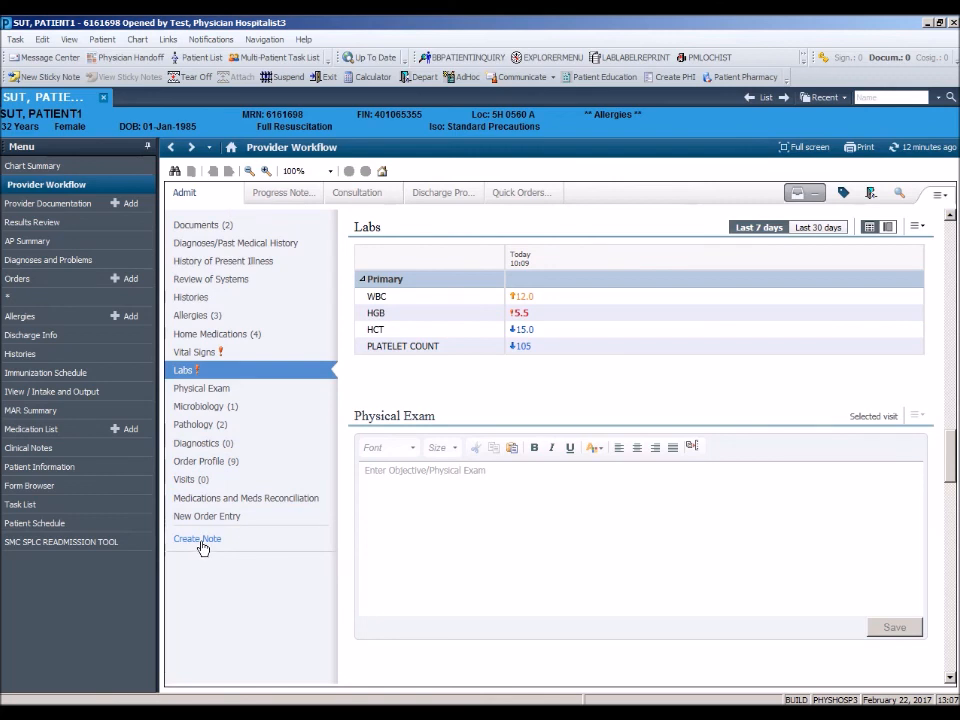